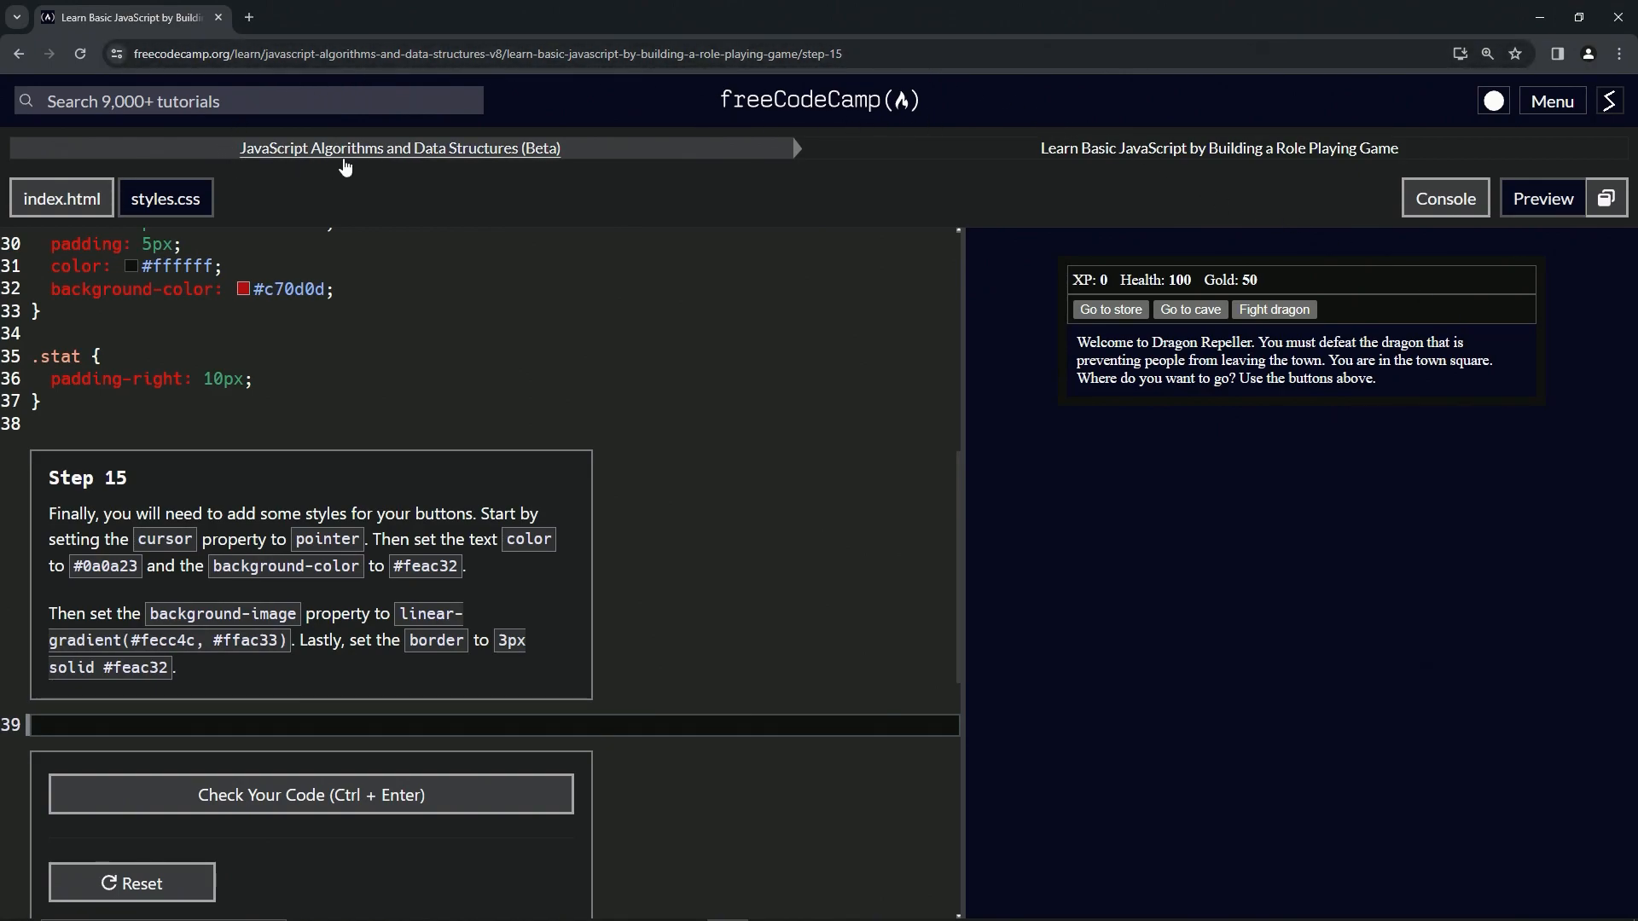
mouse_move(1016, 159)
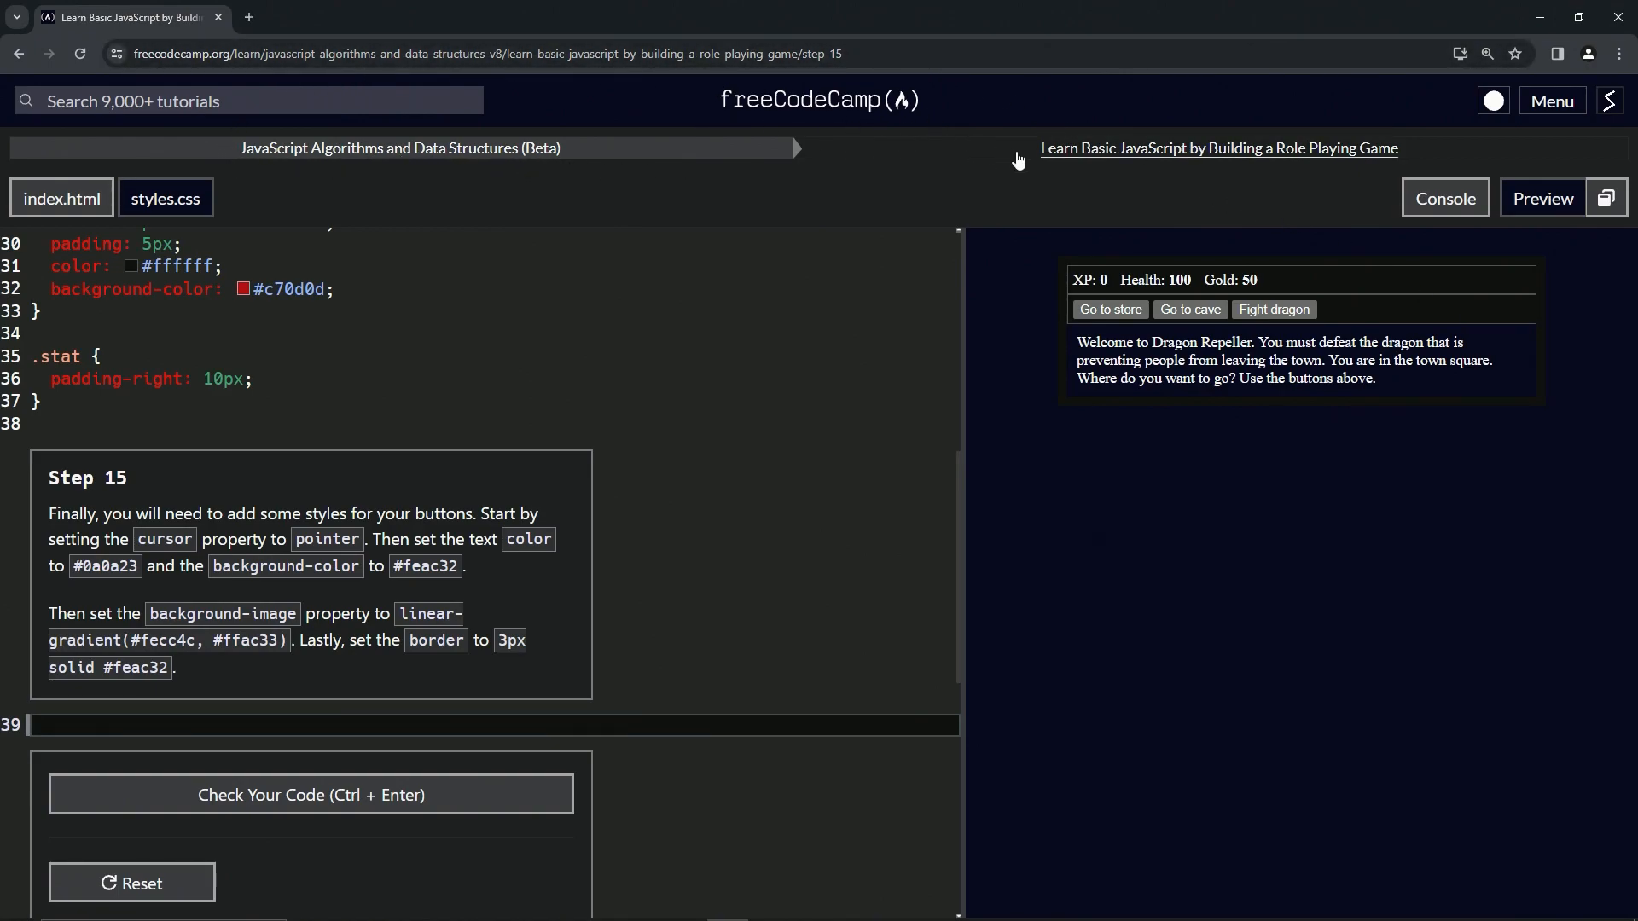
mouse_move(1252, 164)
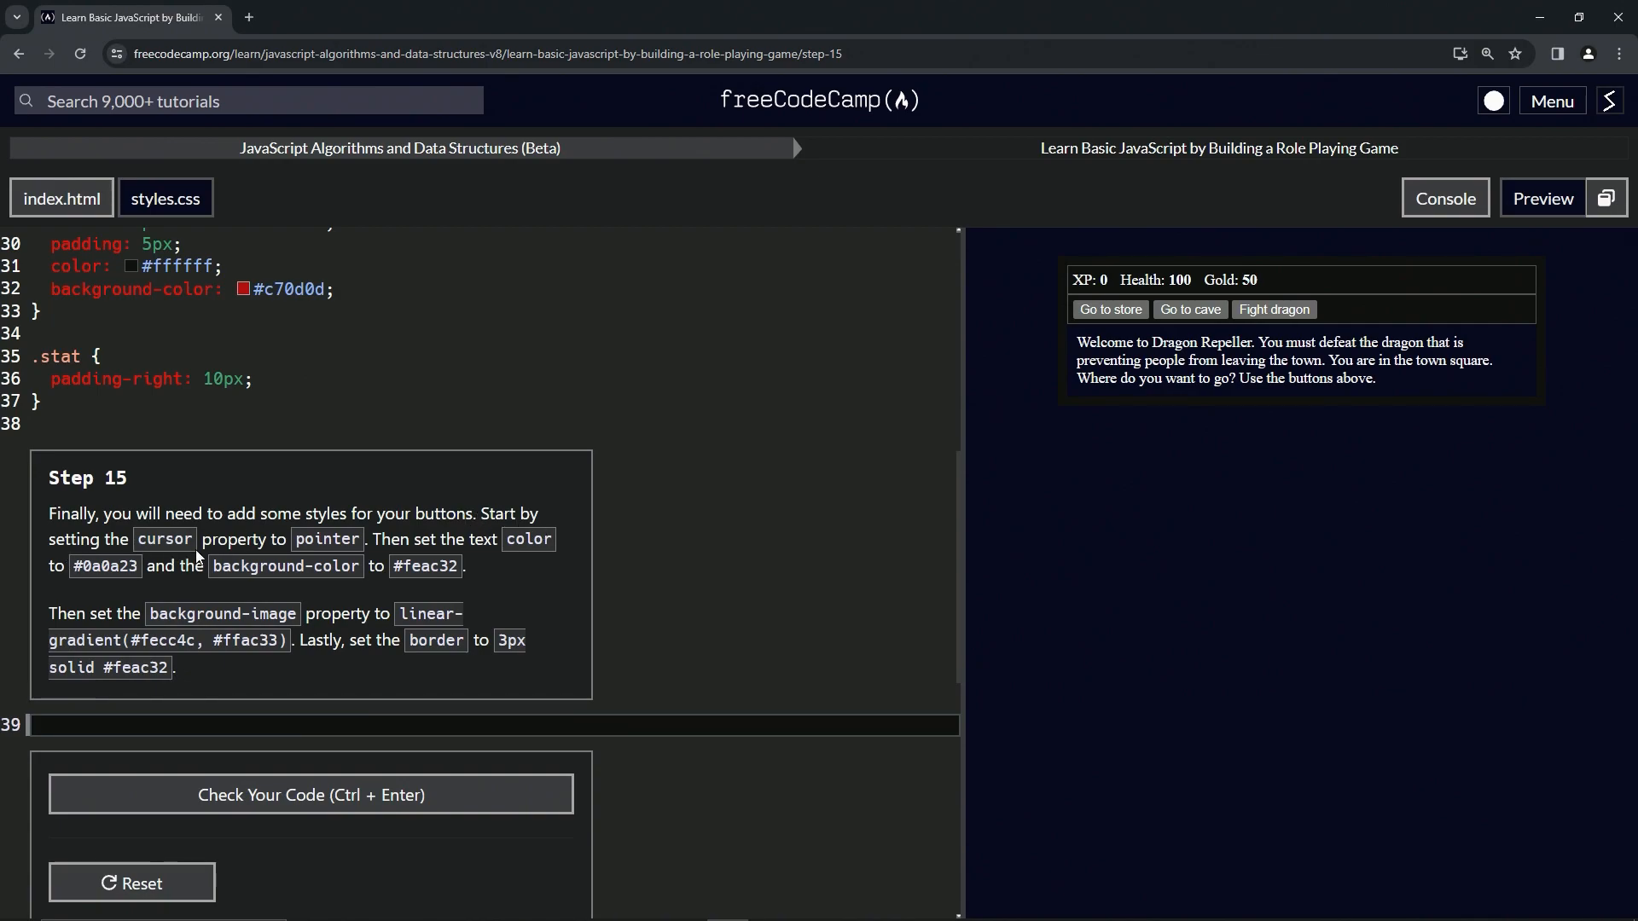
mouse_move(414, 559)
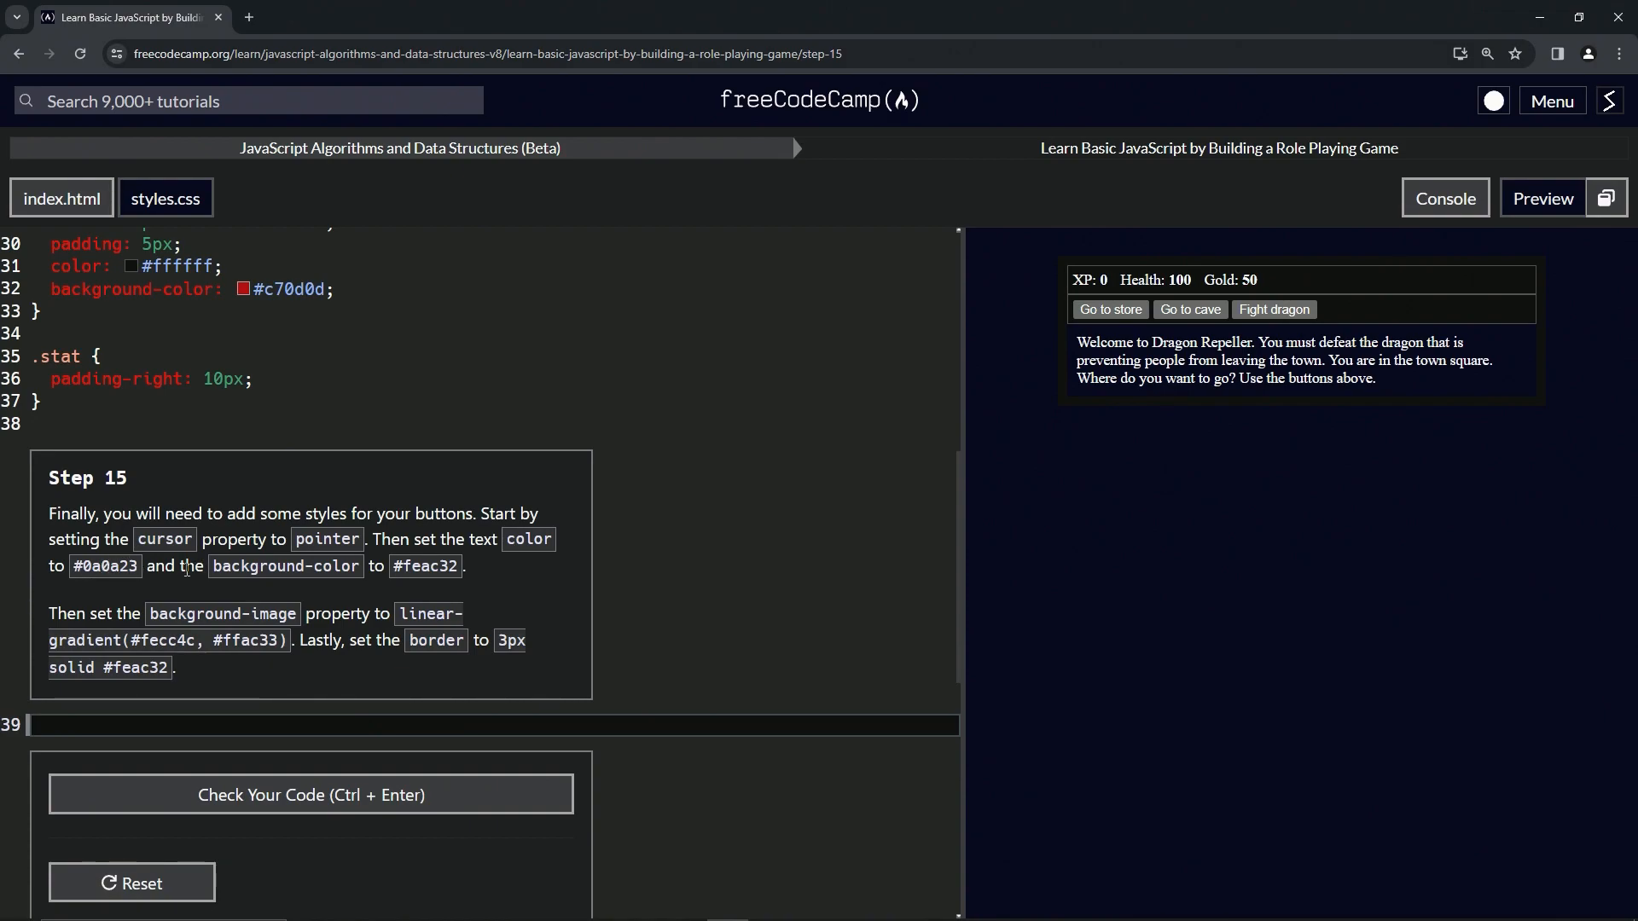
mouse_move(437, 587)
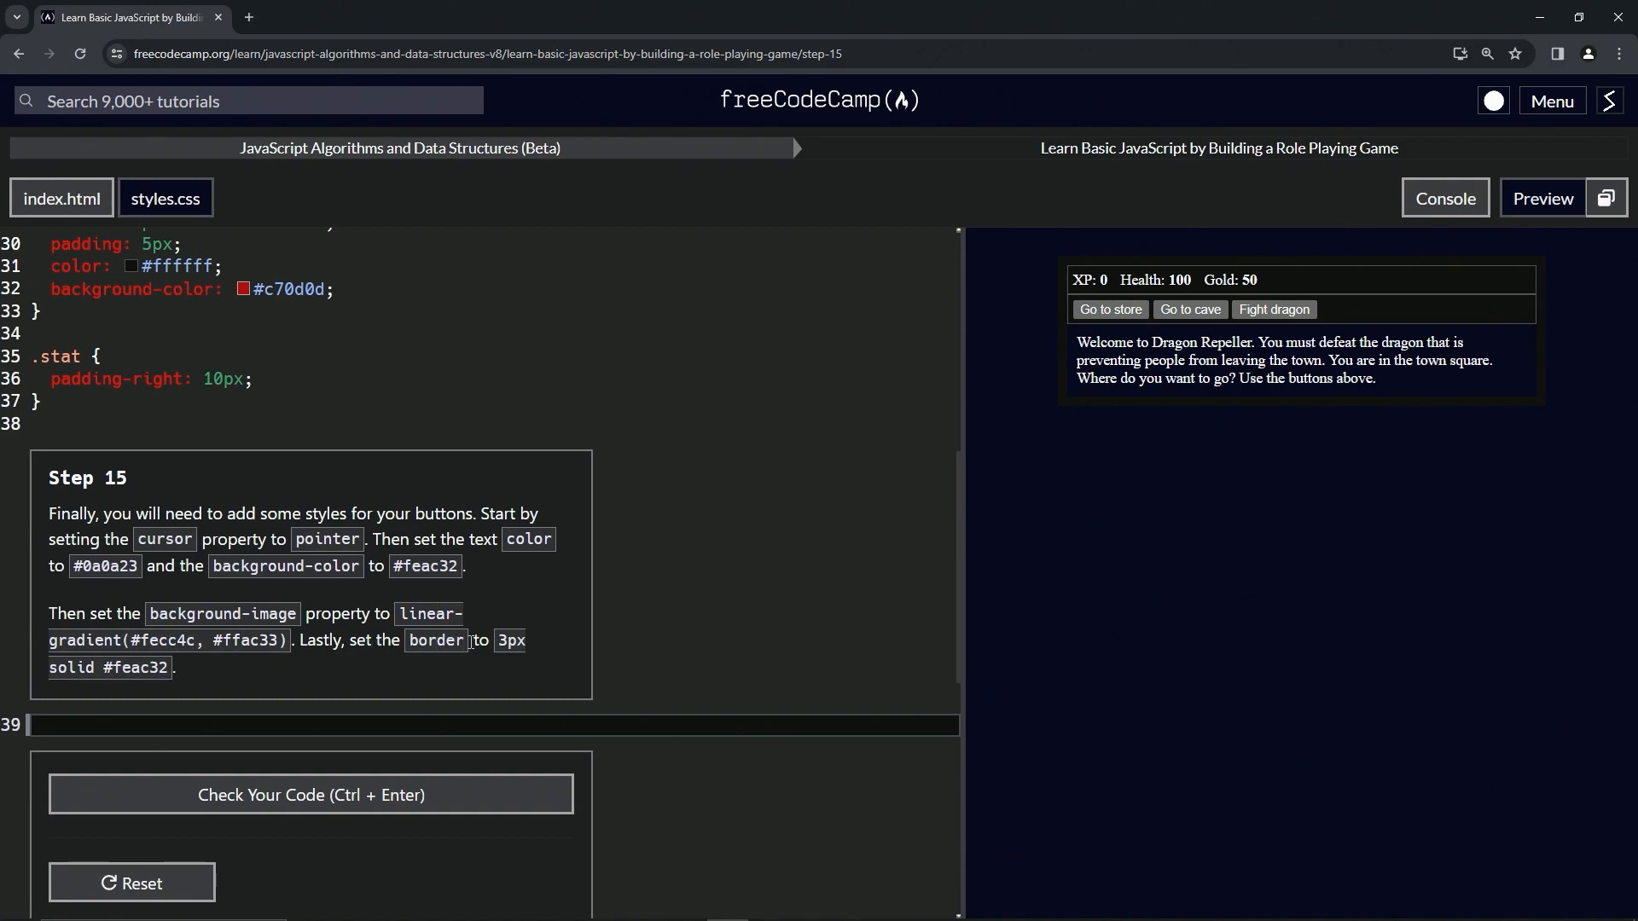
mouse_move(158, 719)
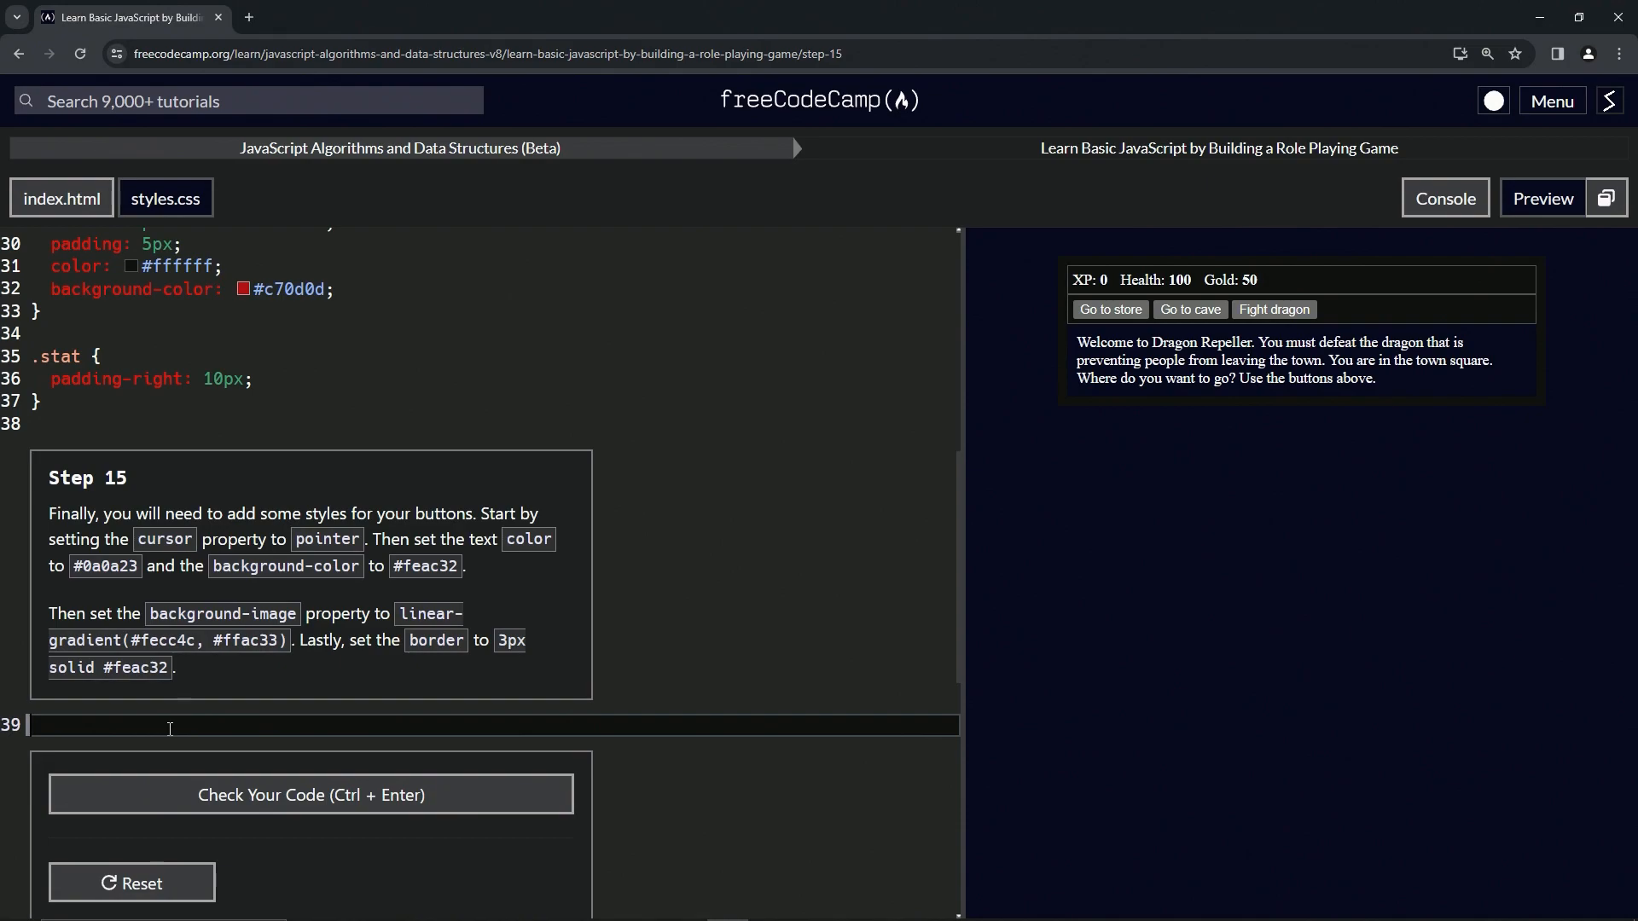
- Start a button rule in styles.css with cursor: pointer
text(button)
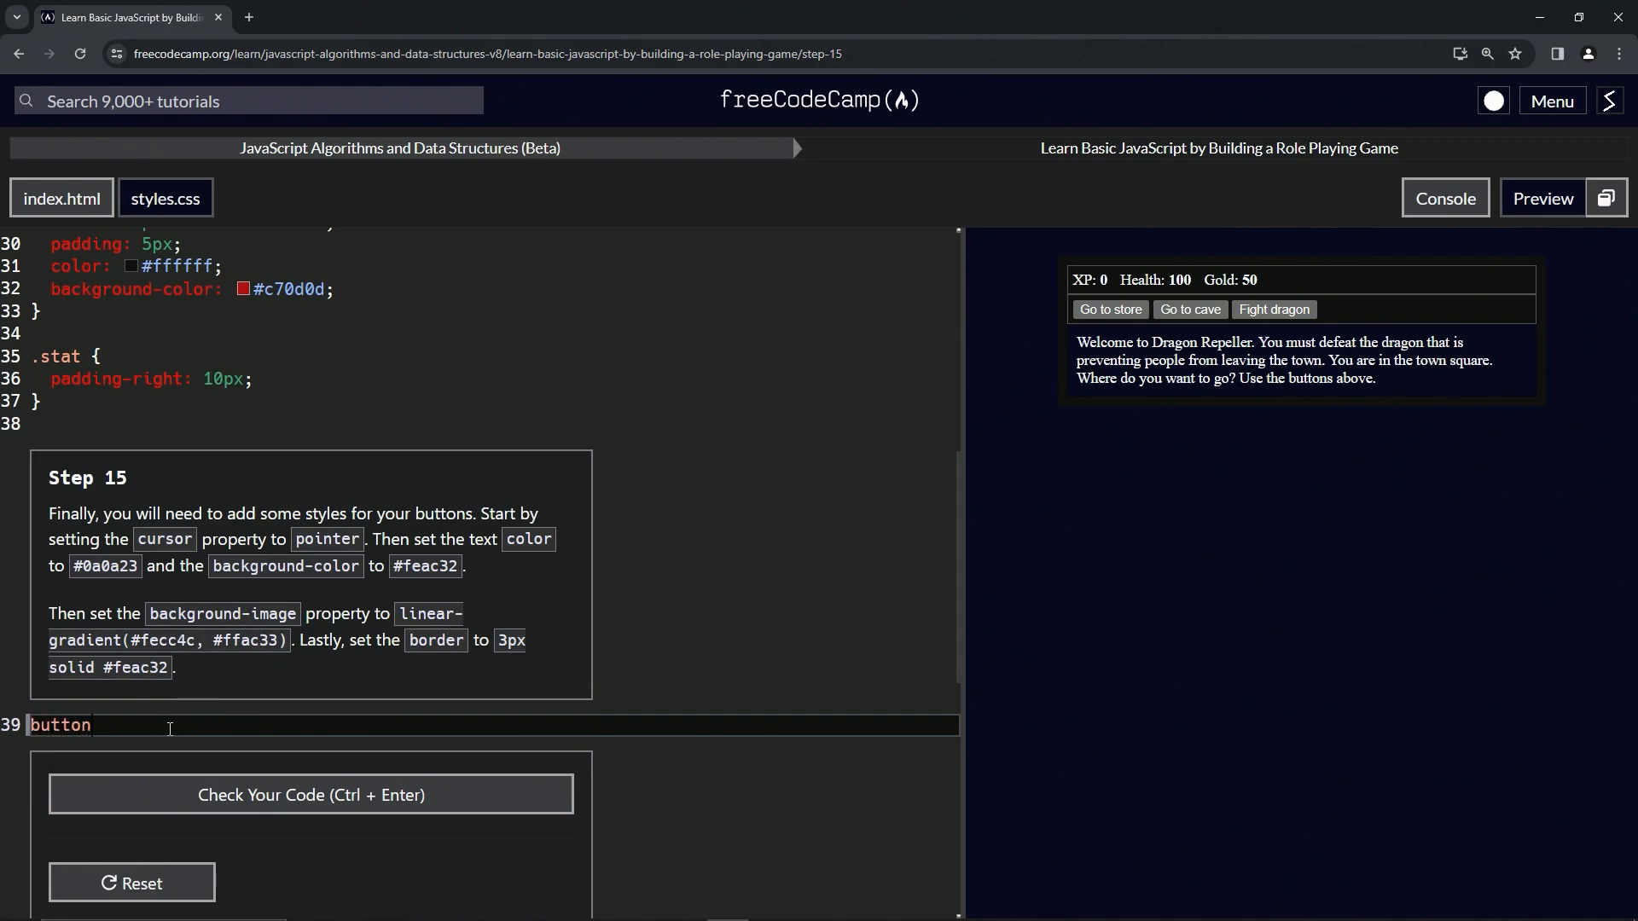
text({)
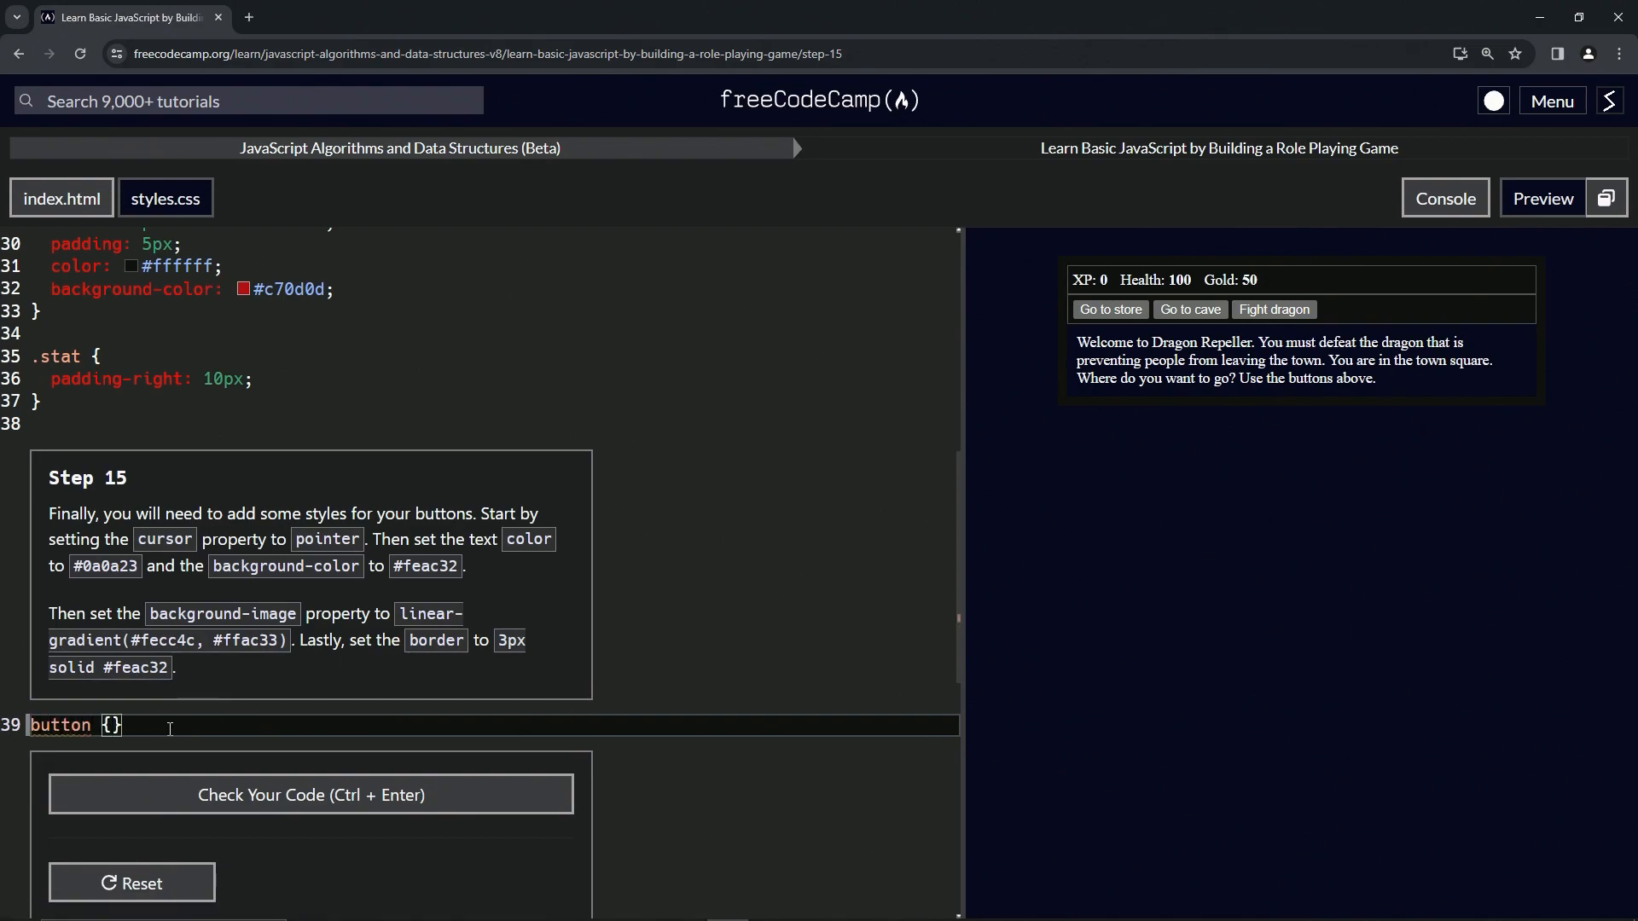
text(cur)
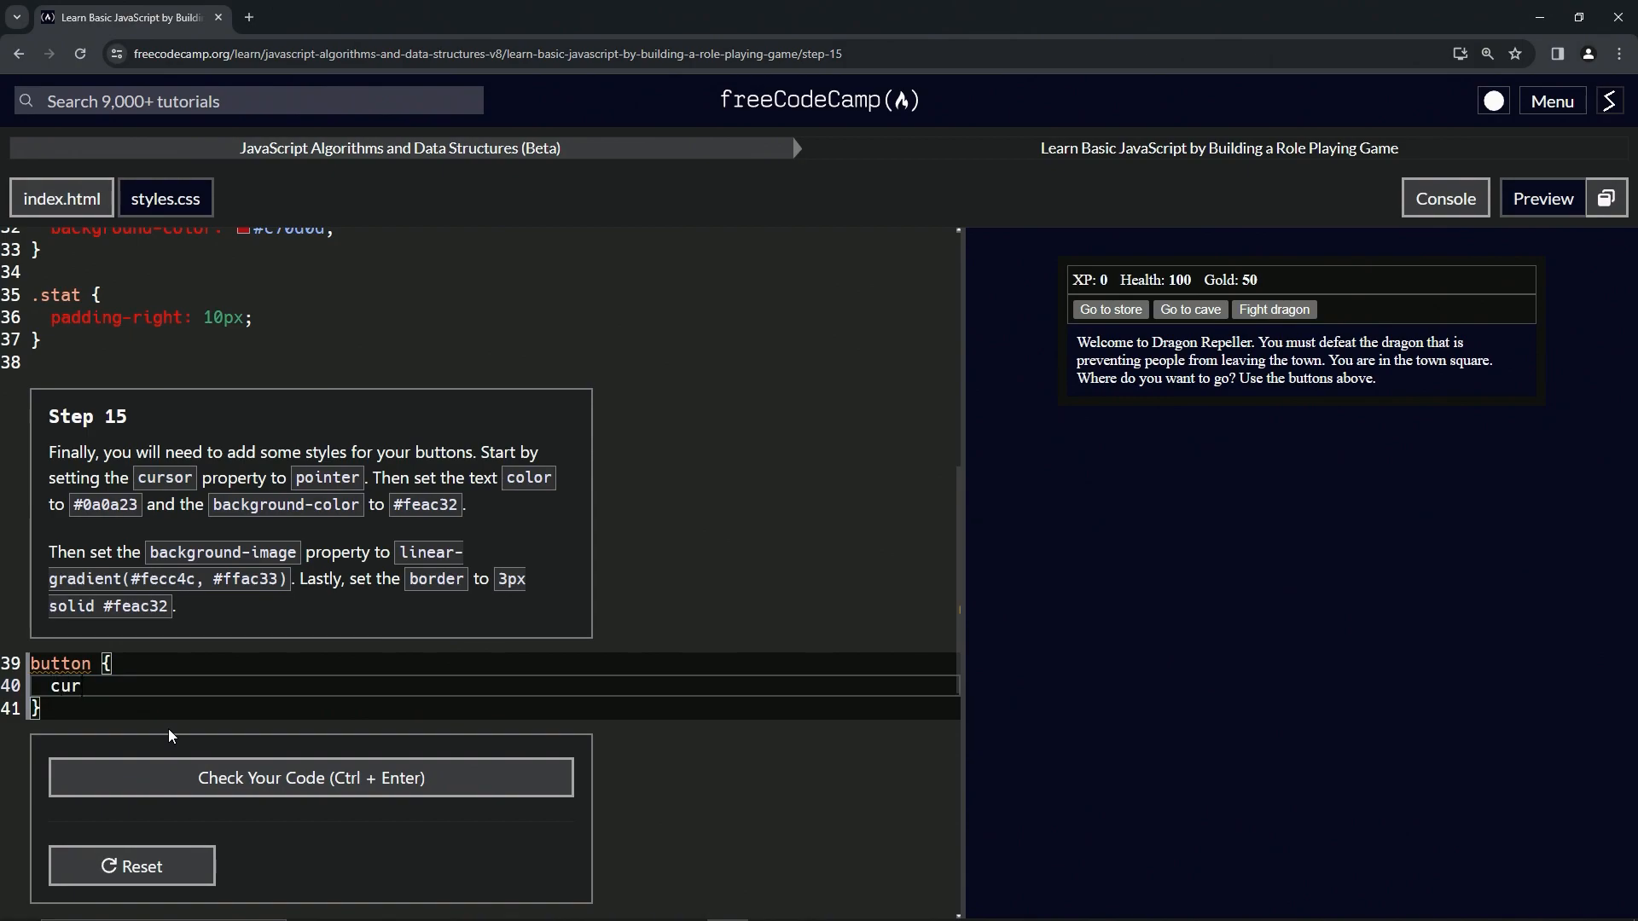
text(sor:)
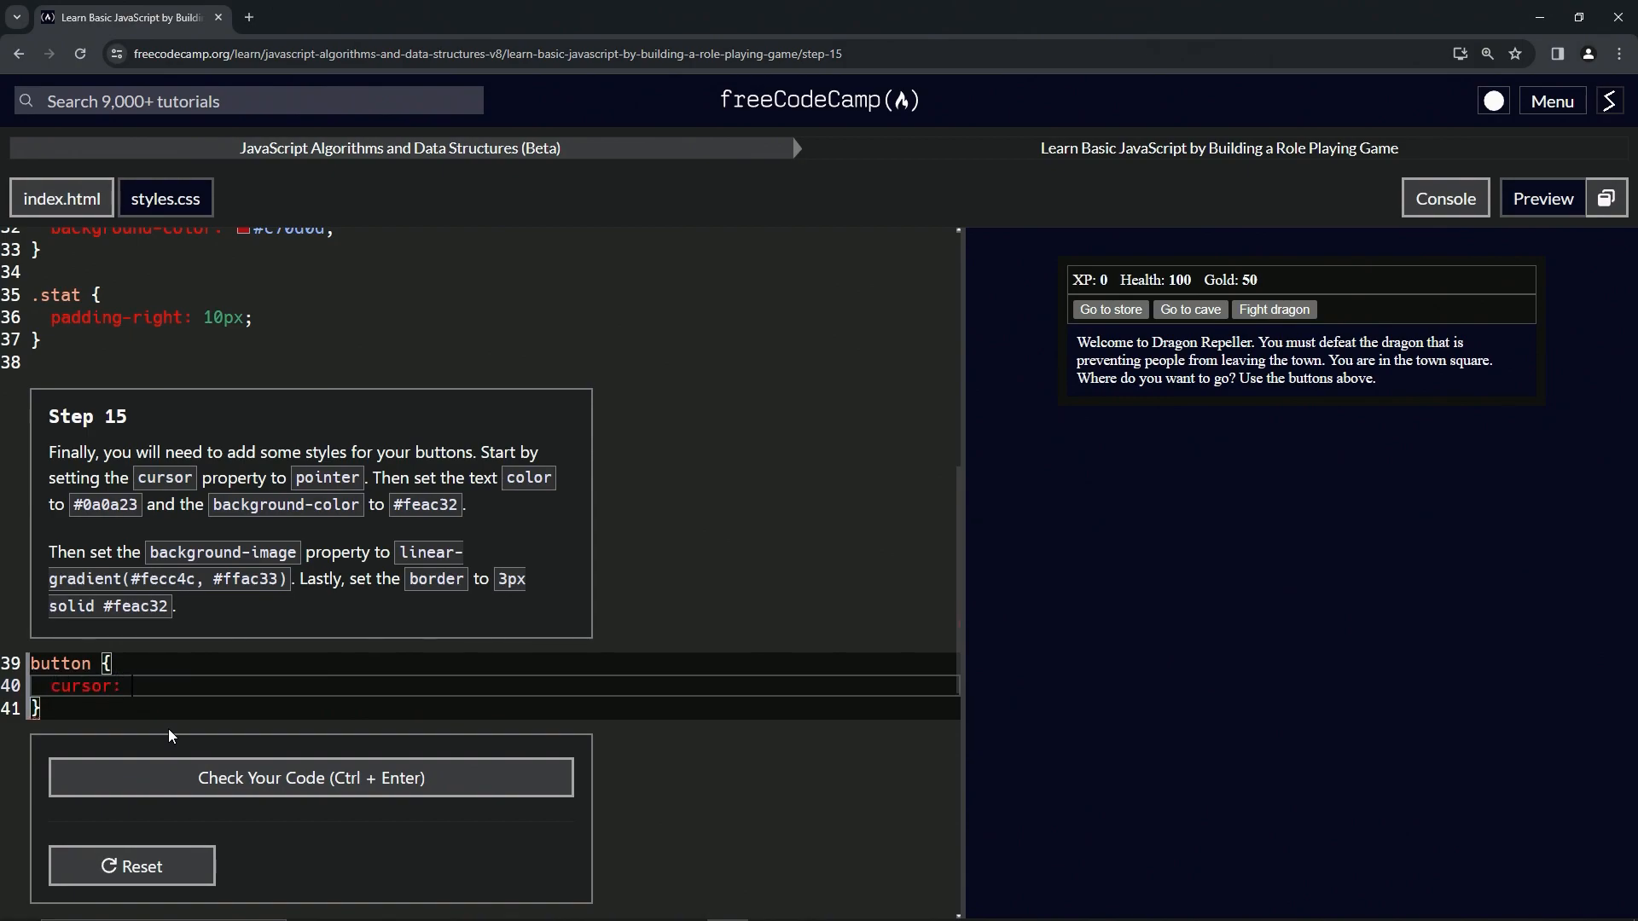
text(pointer)
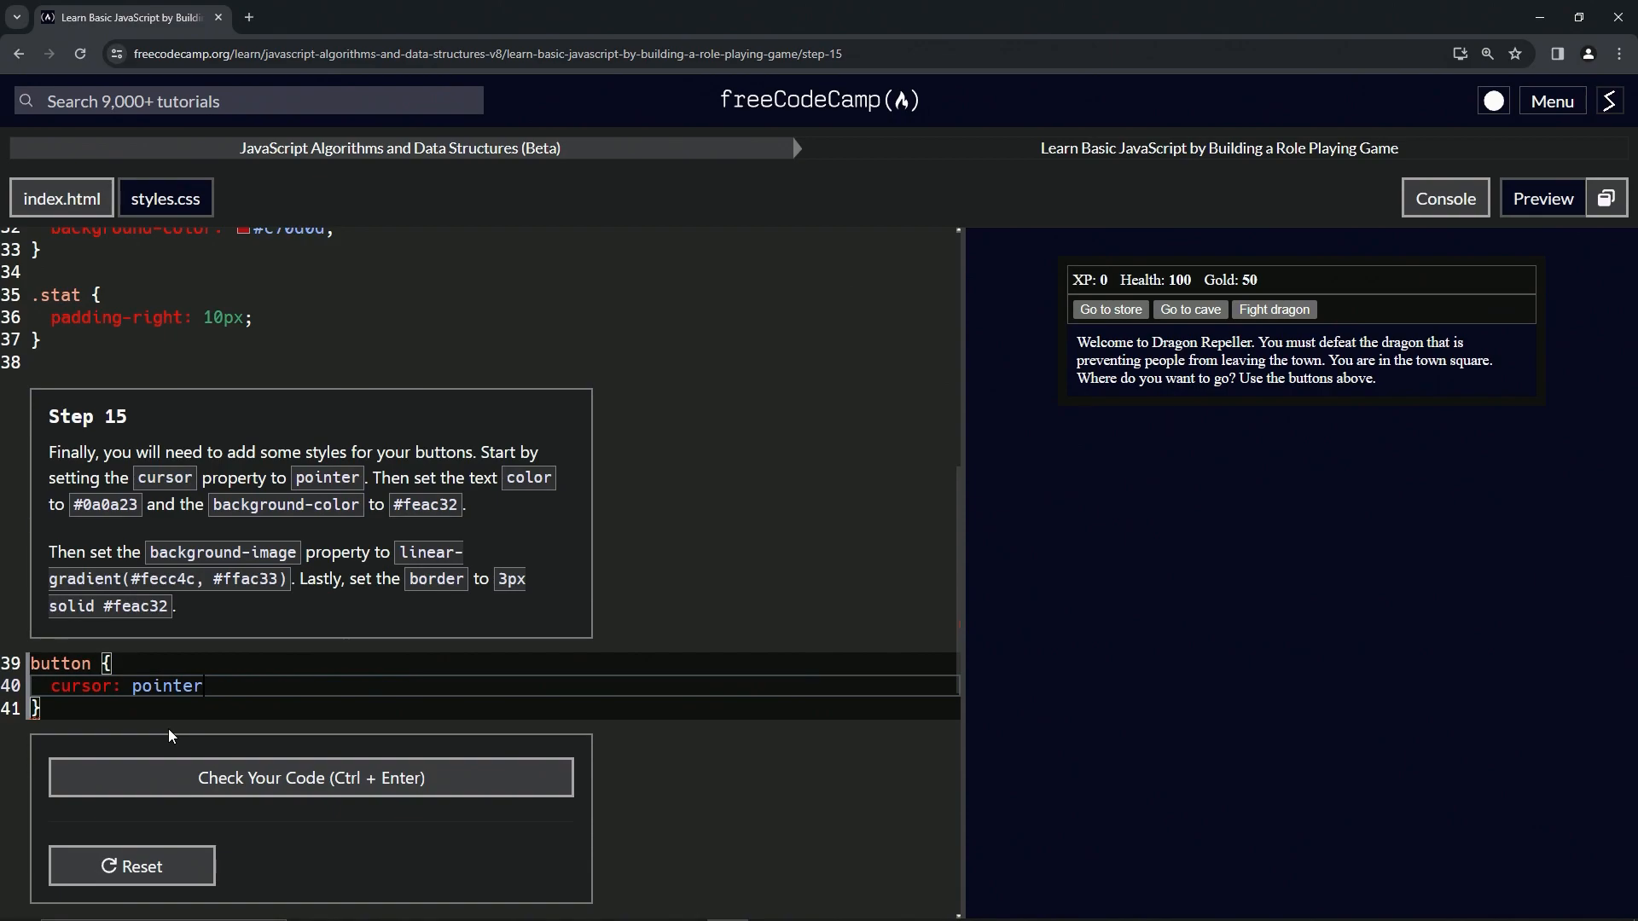
text(;)
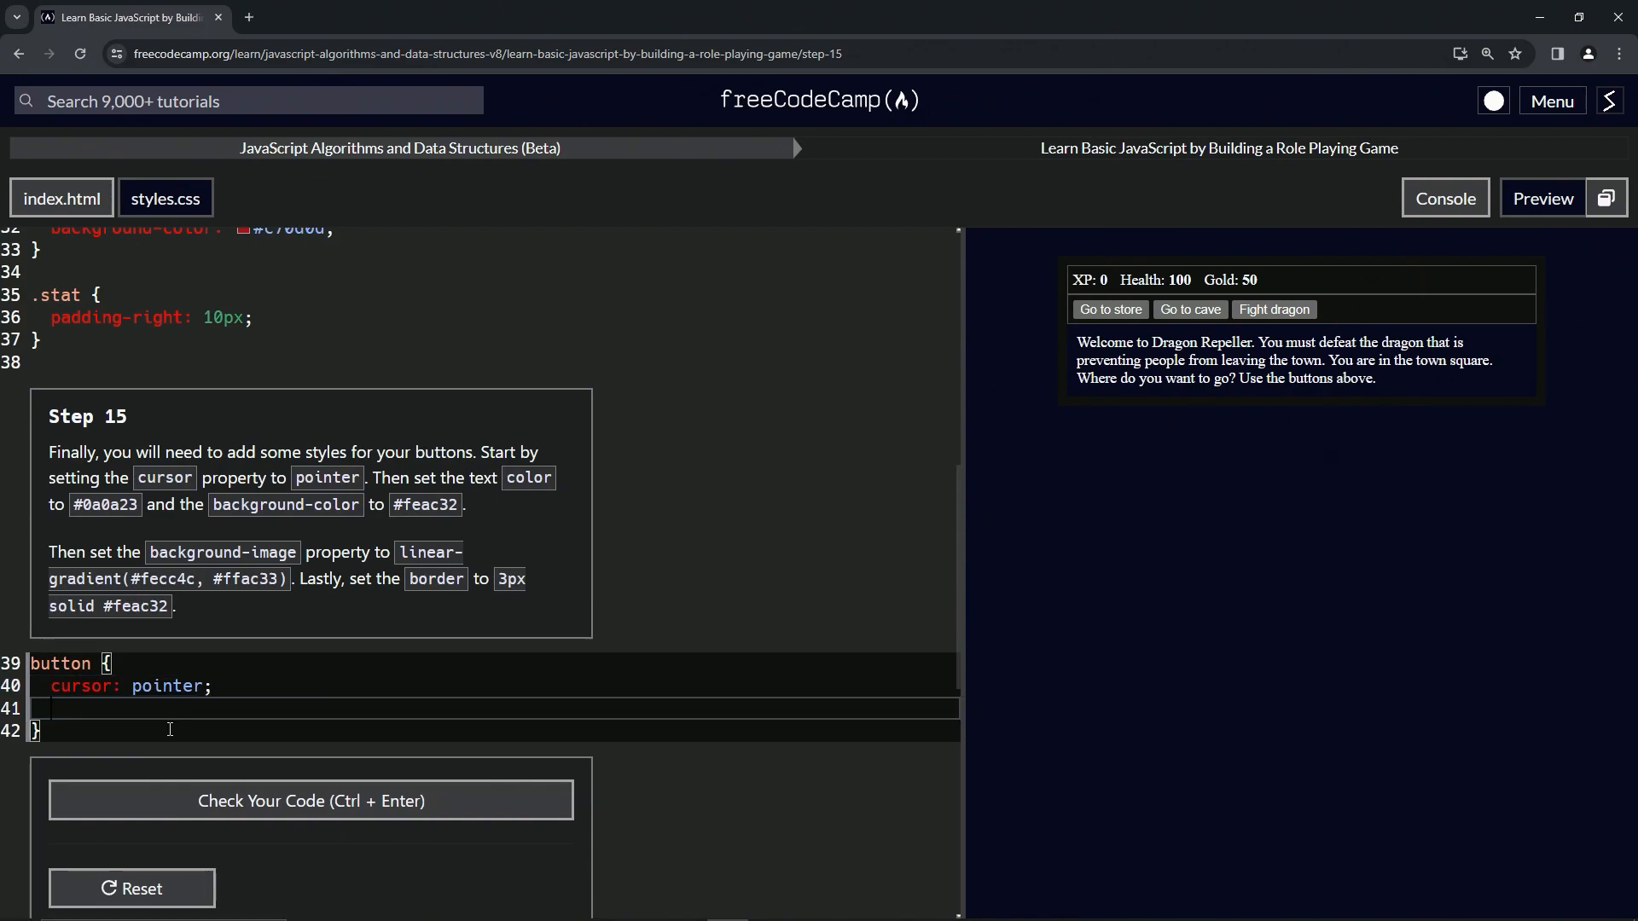
- Set the button text colour to #0a0a23
text(corl)
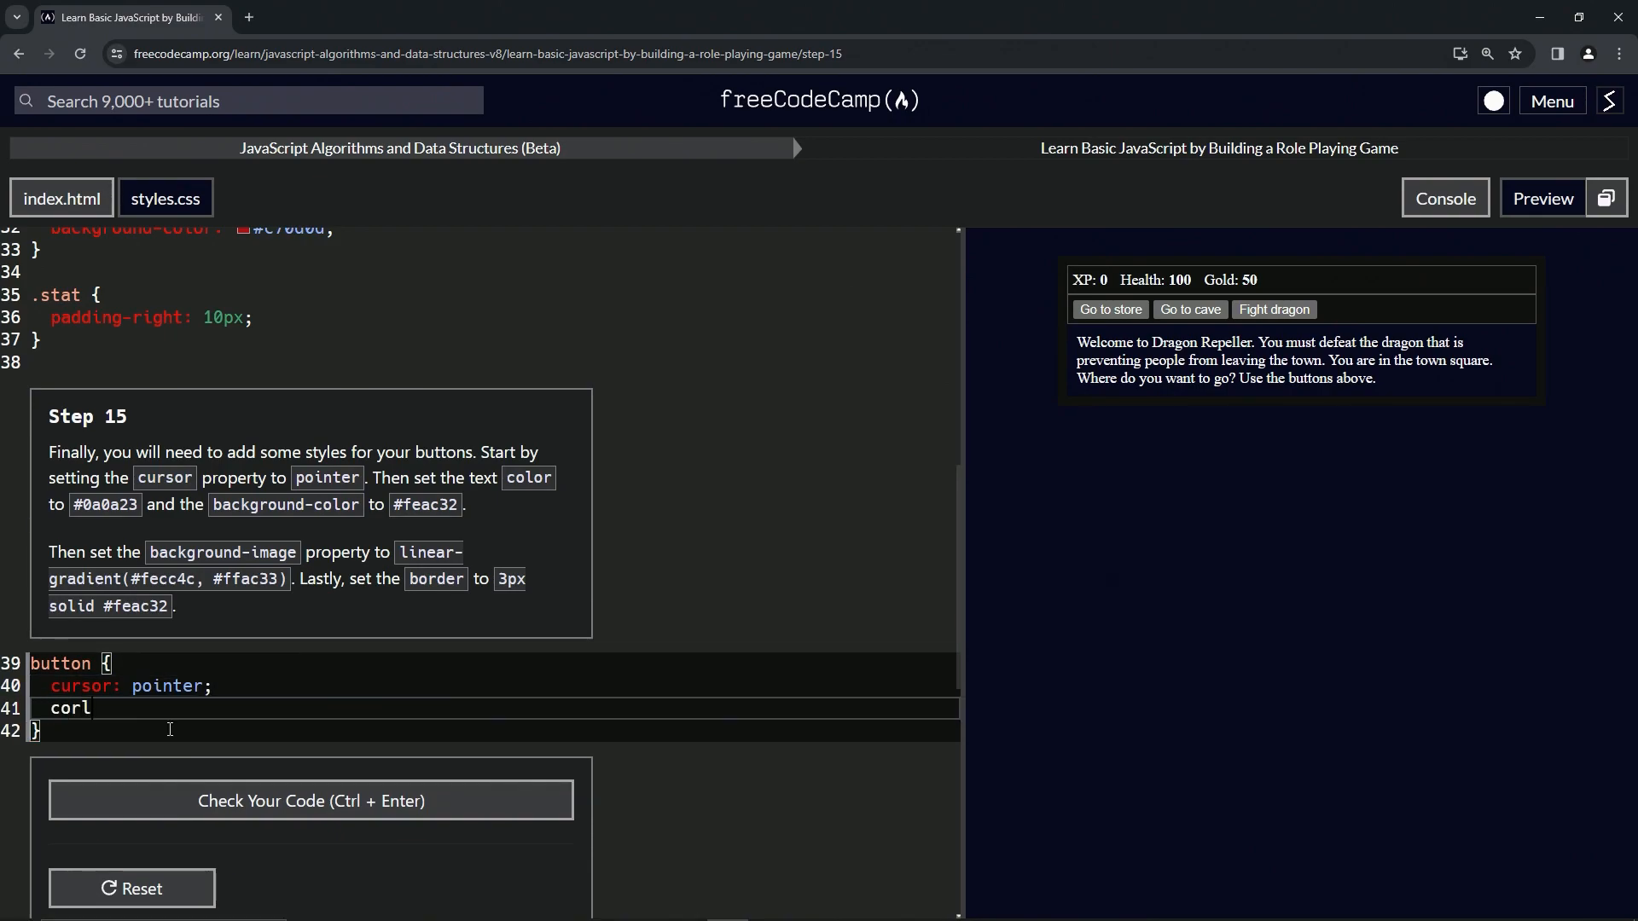
text(color:)
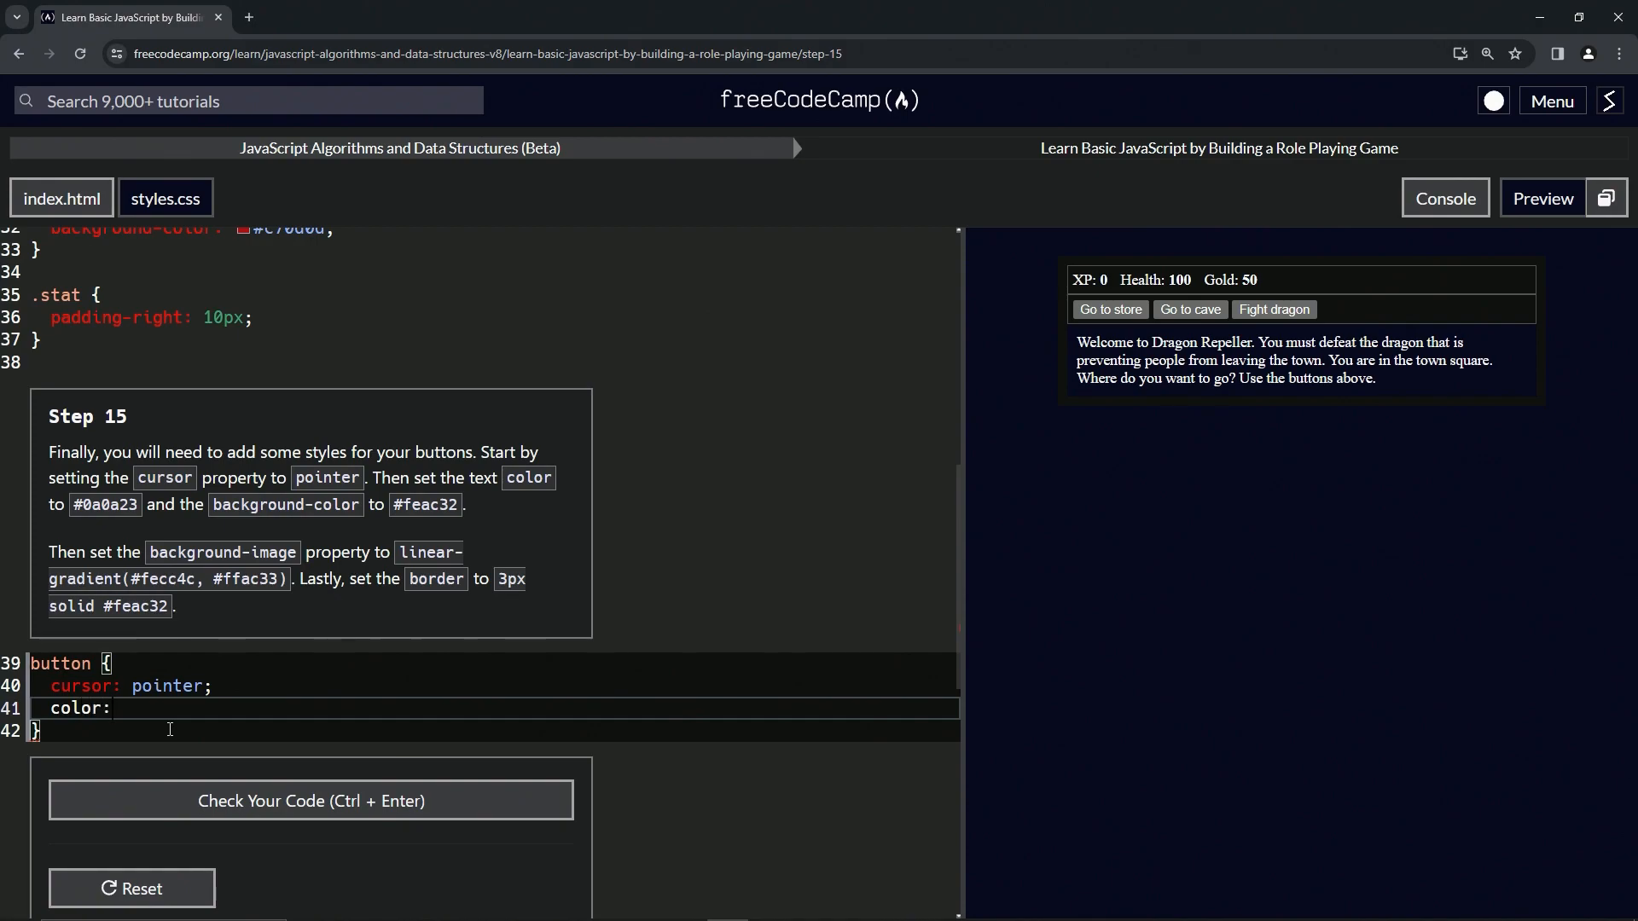
text(#)
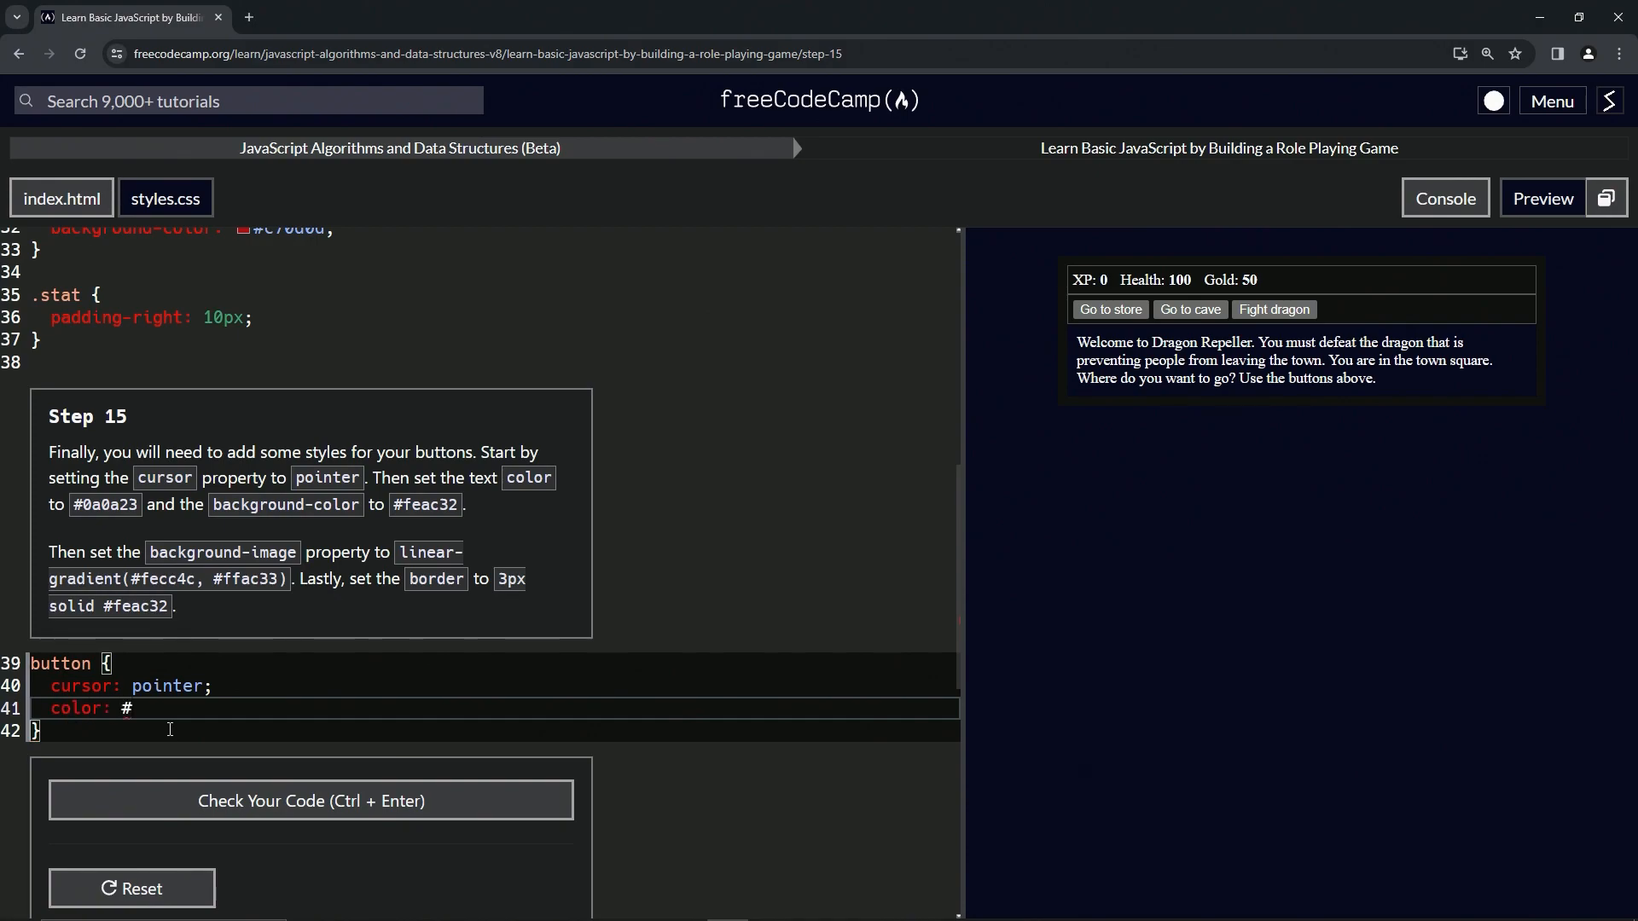
text(0a0a)
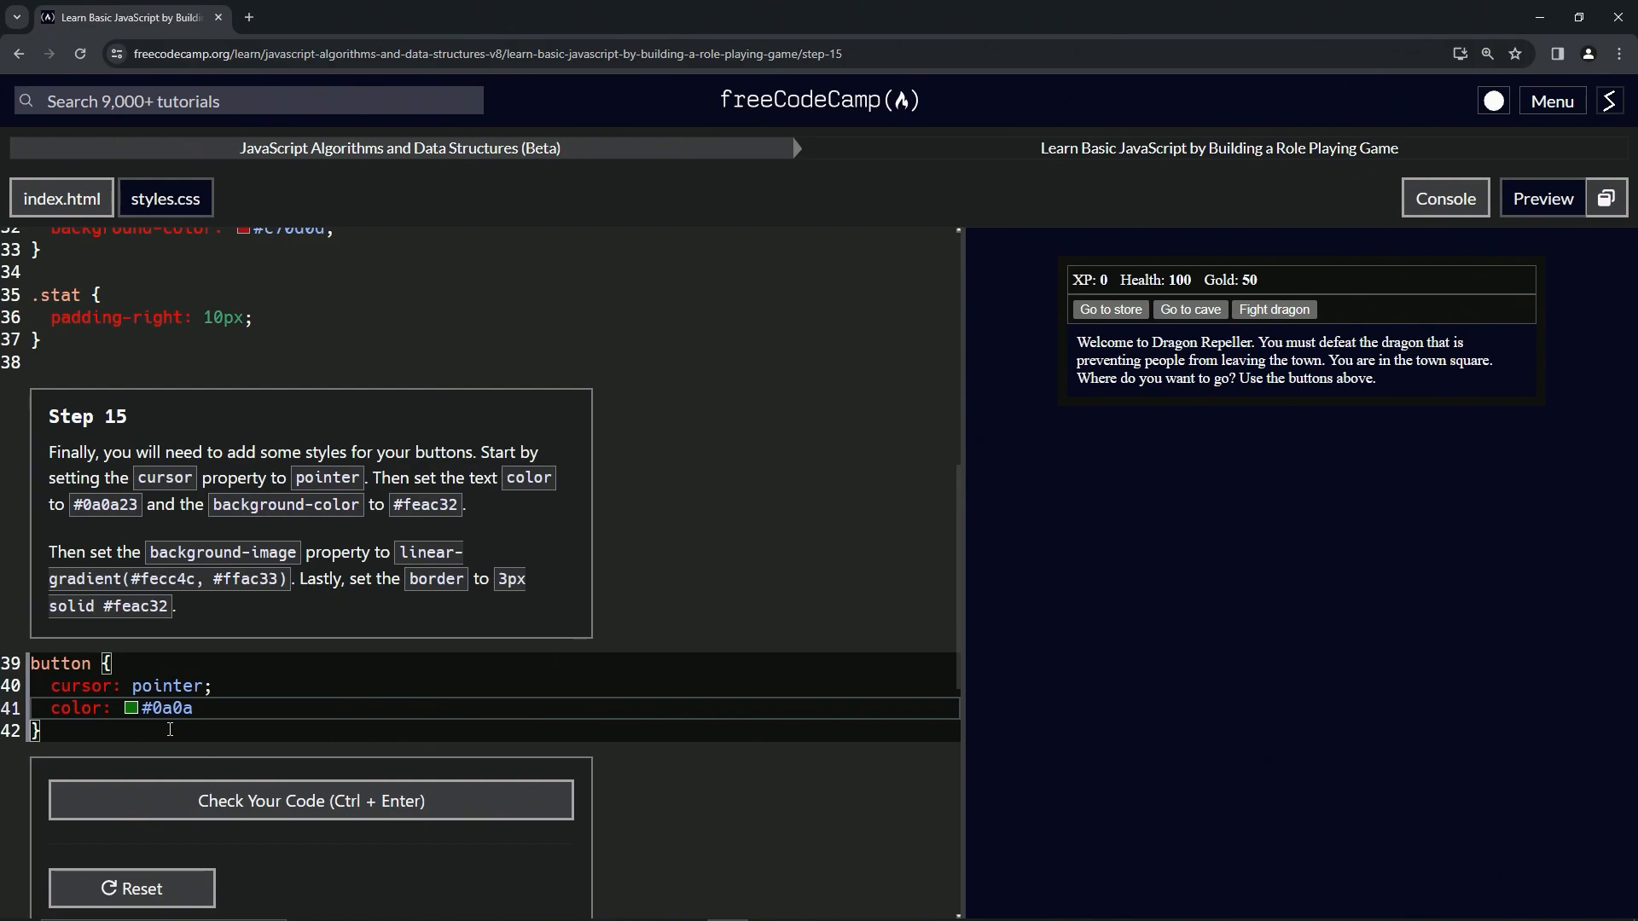
text(23;)
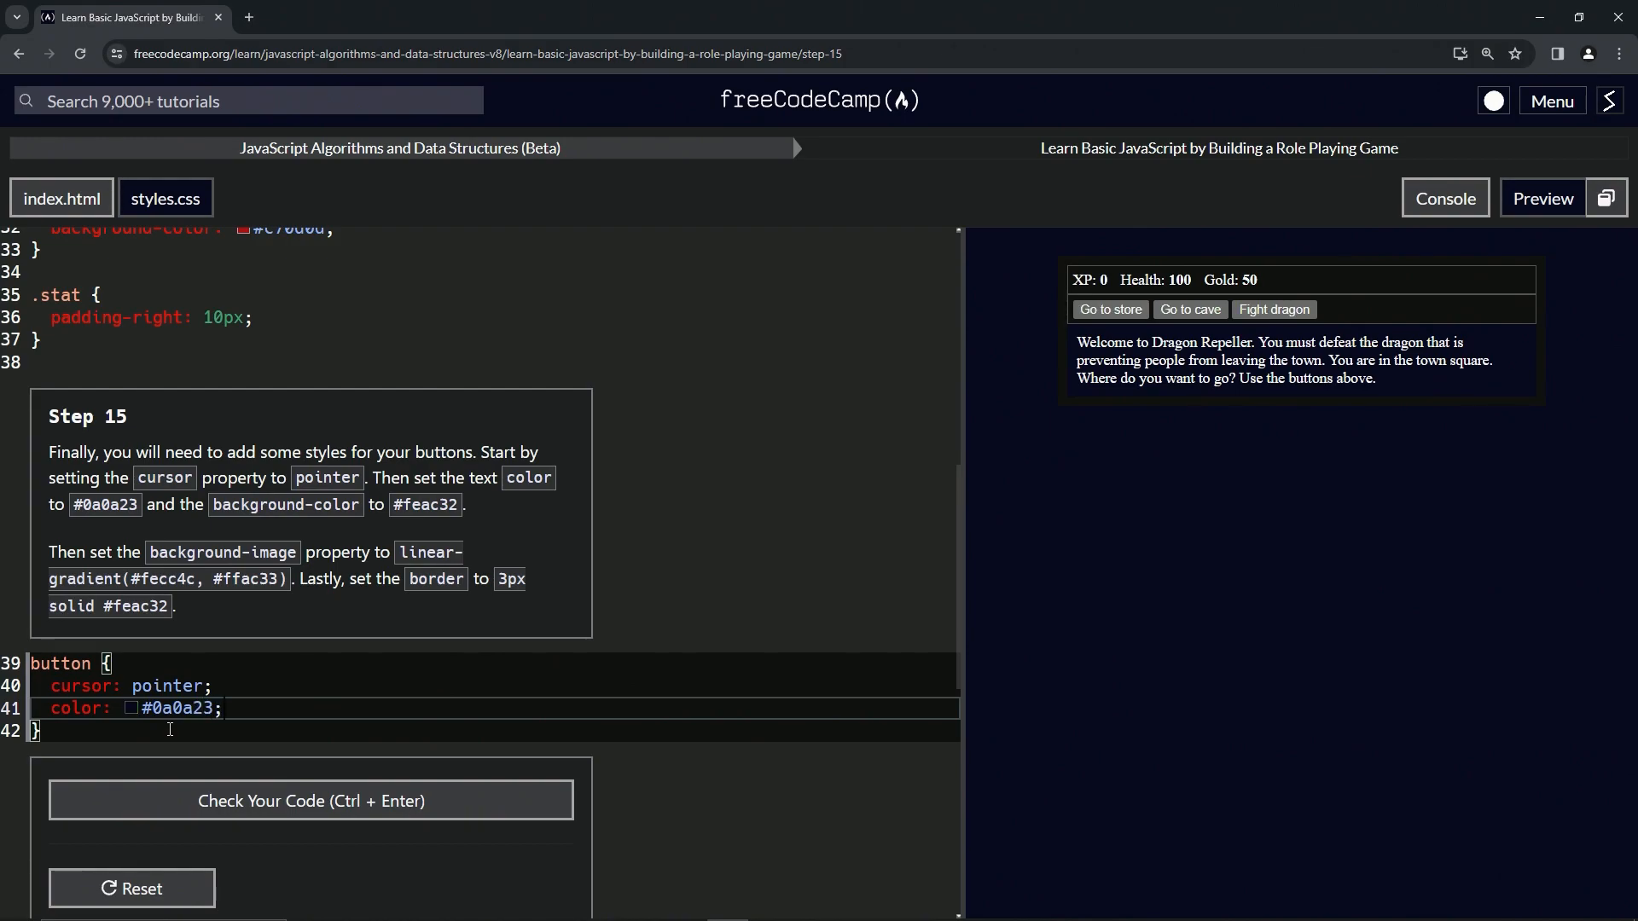
- Set the button background colour to #feac32
text(b)
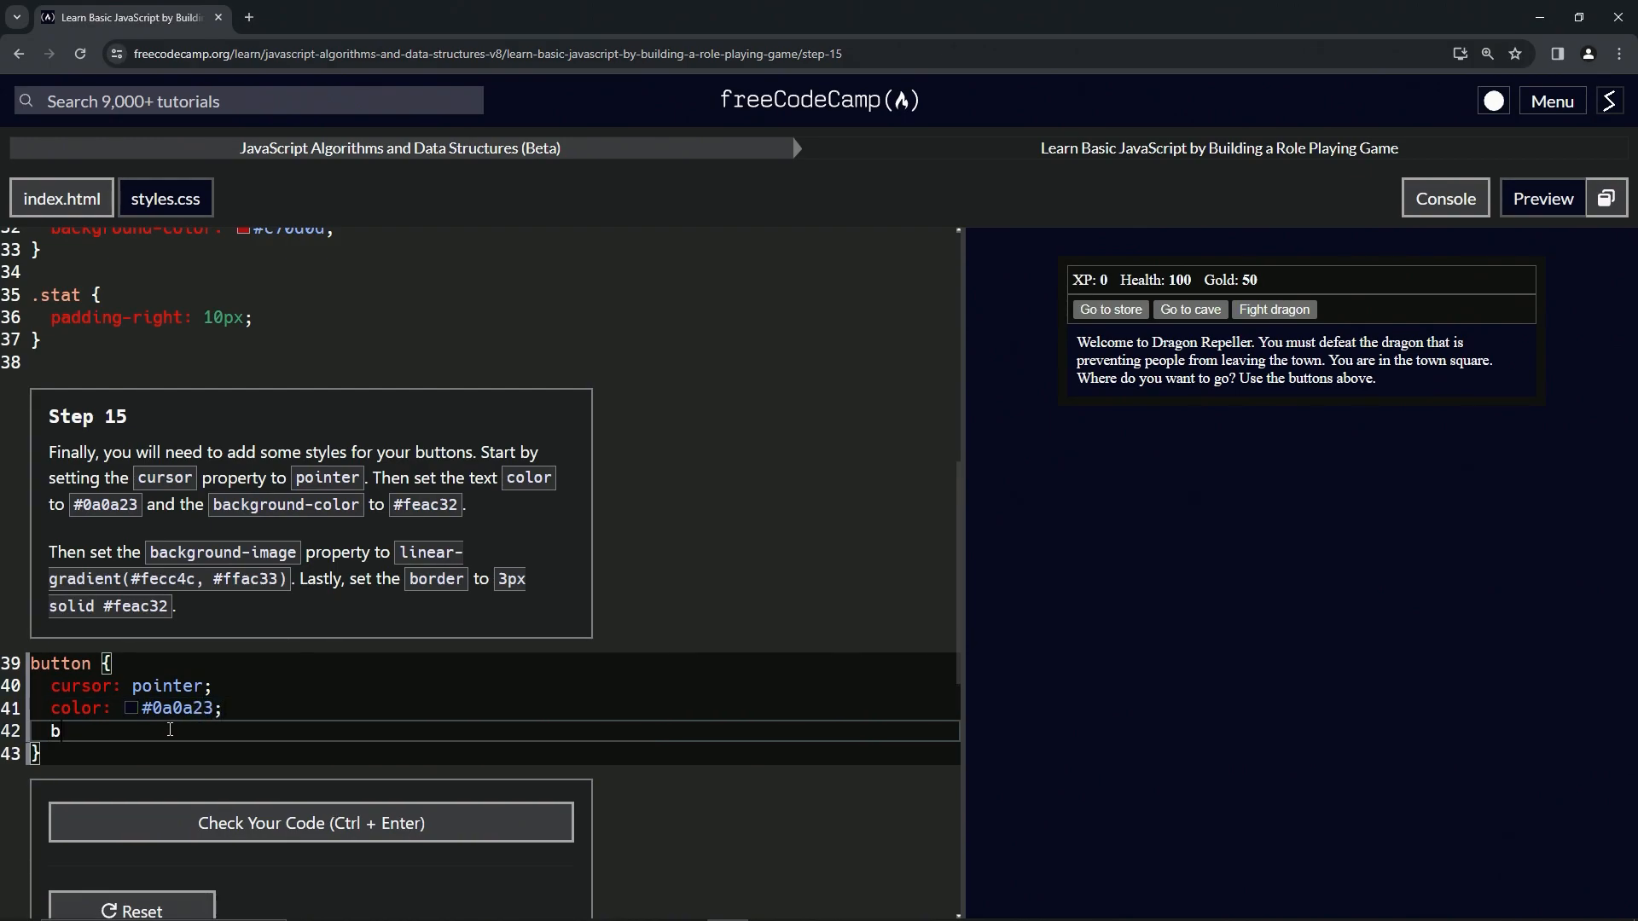
text(ackground0)
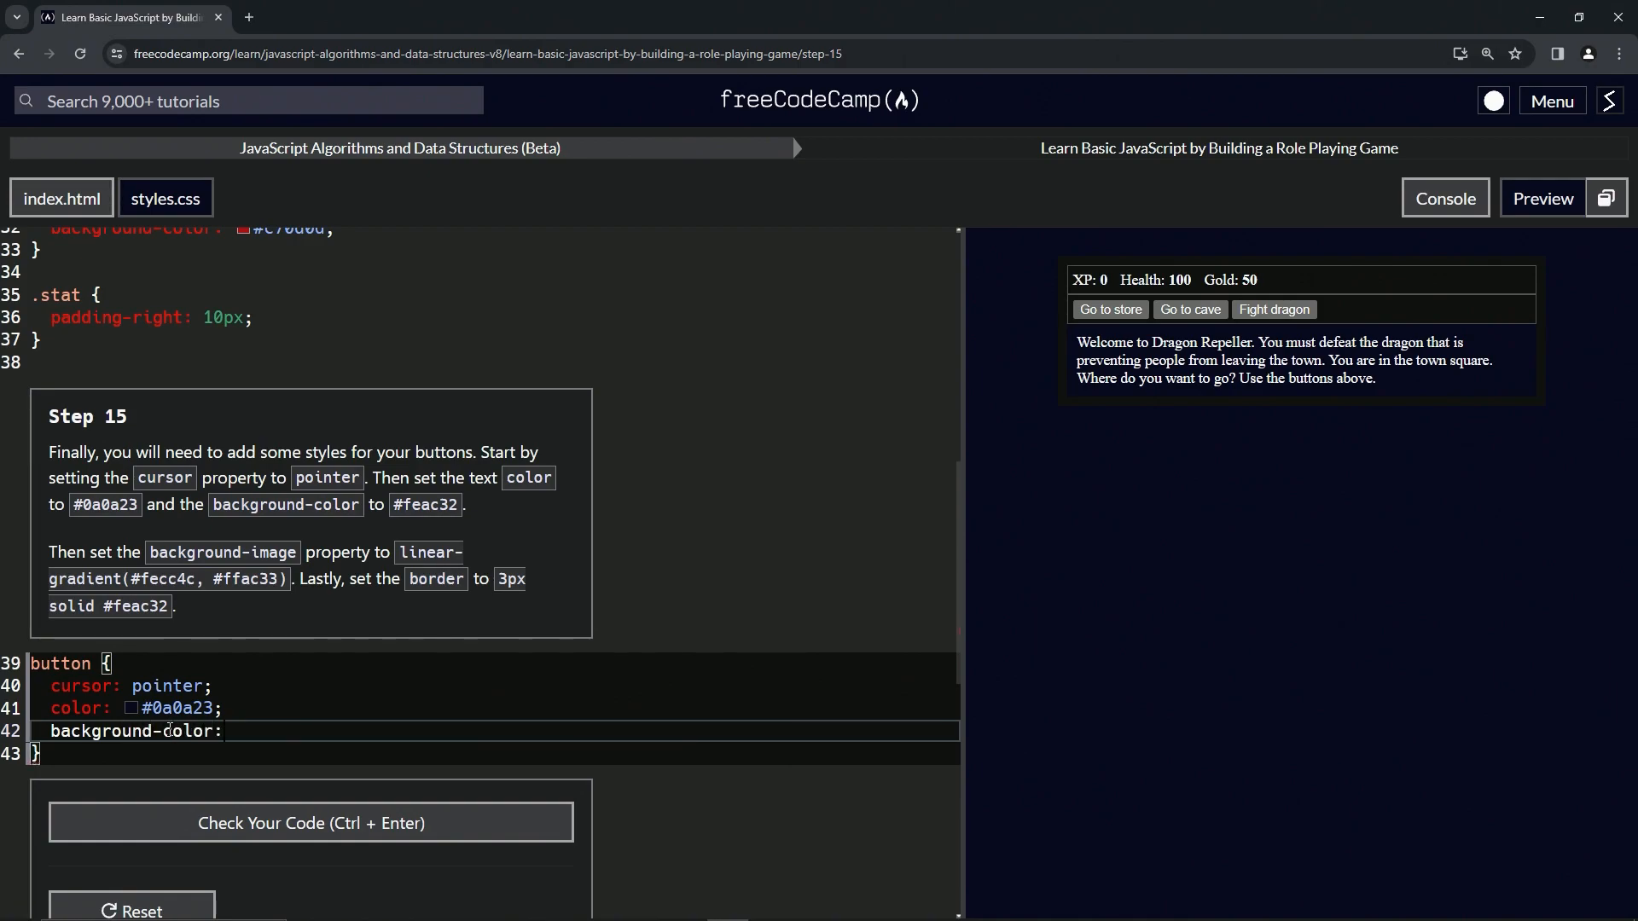
text(#)
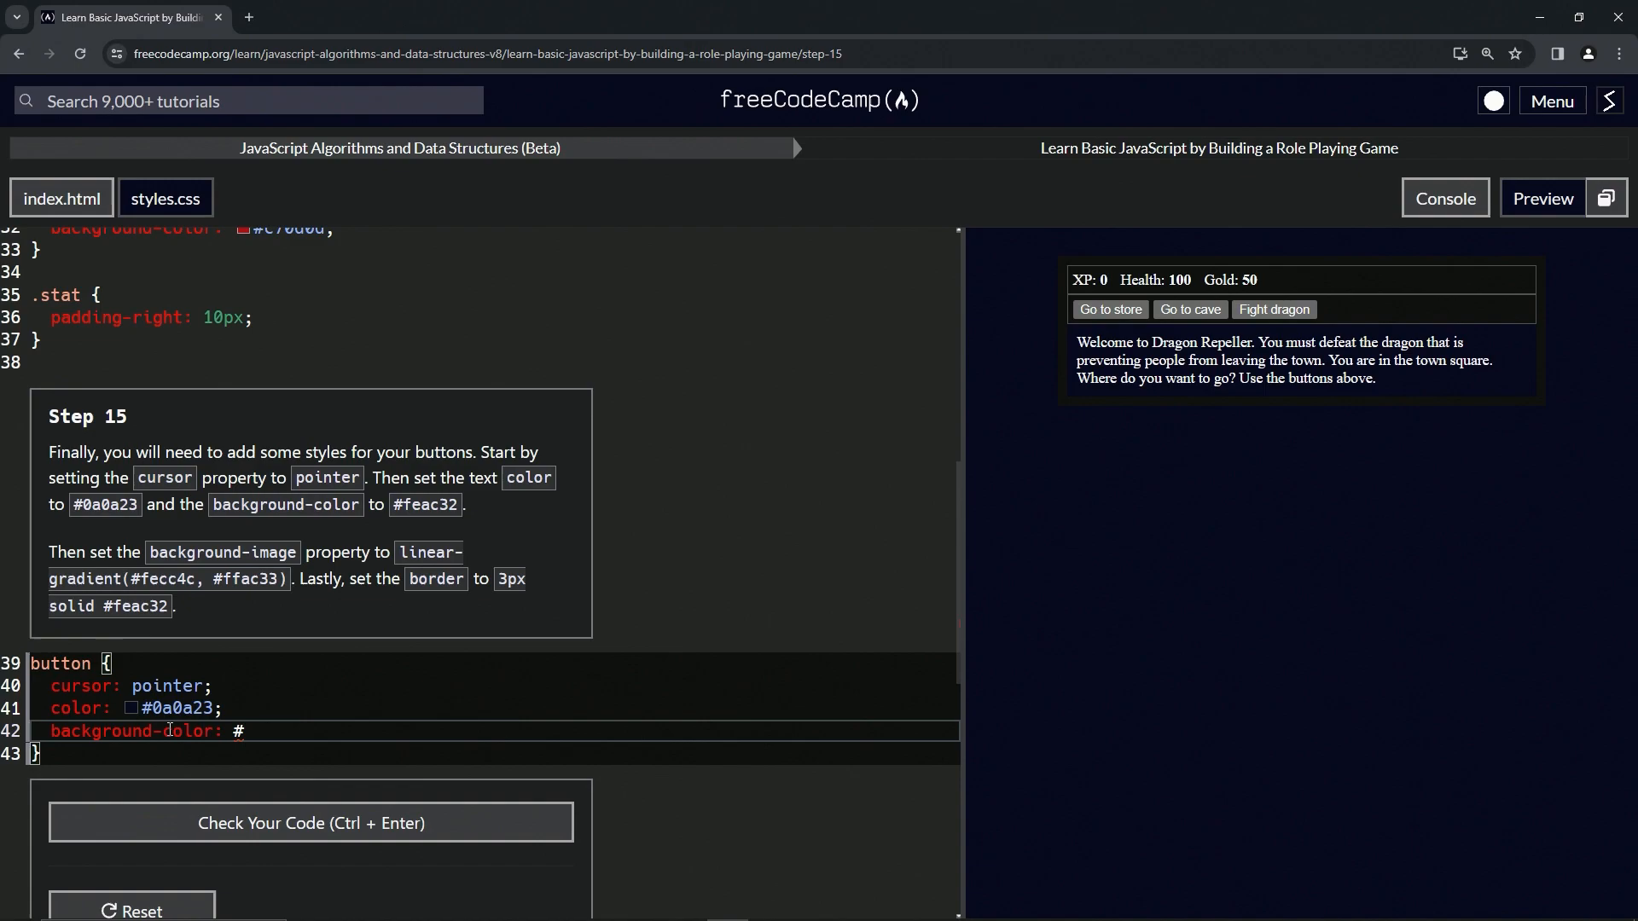
text(feac32)
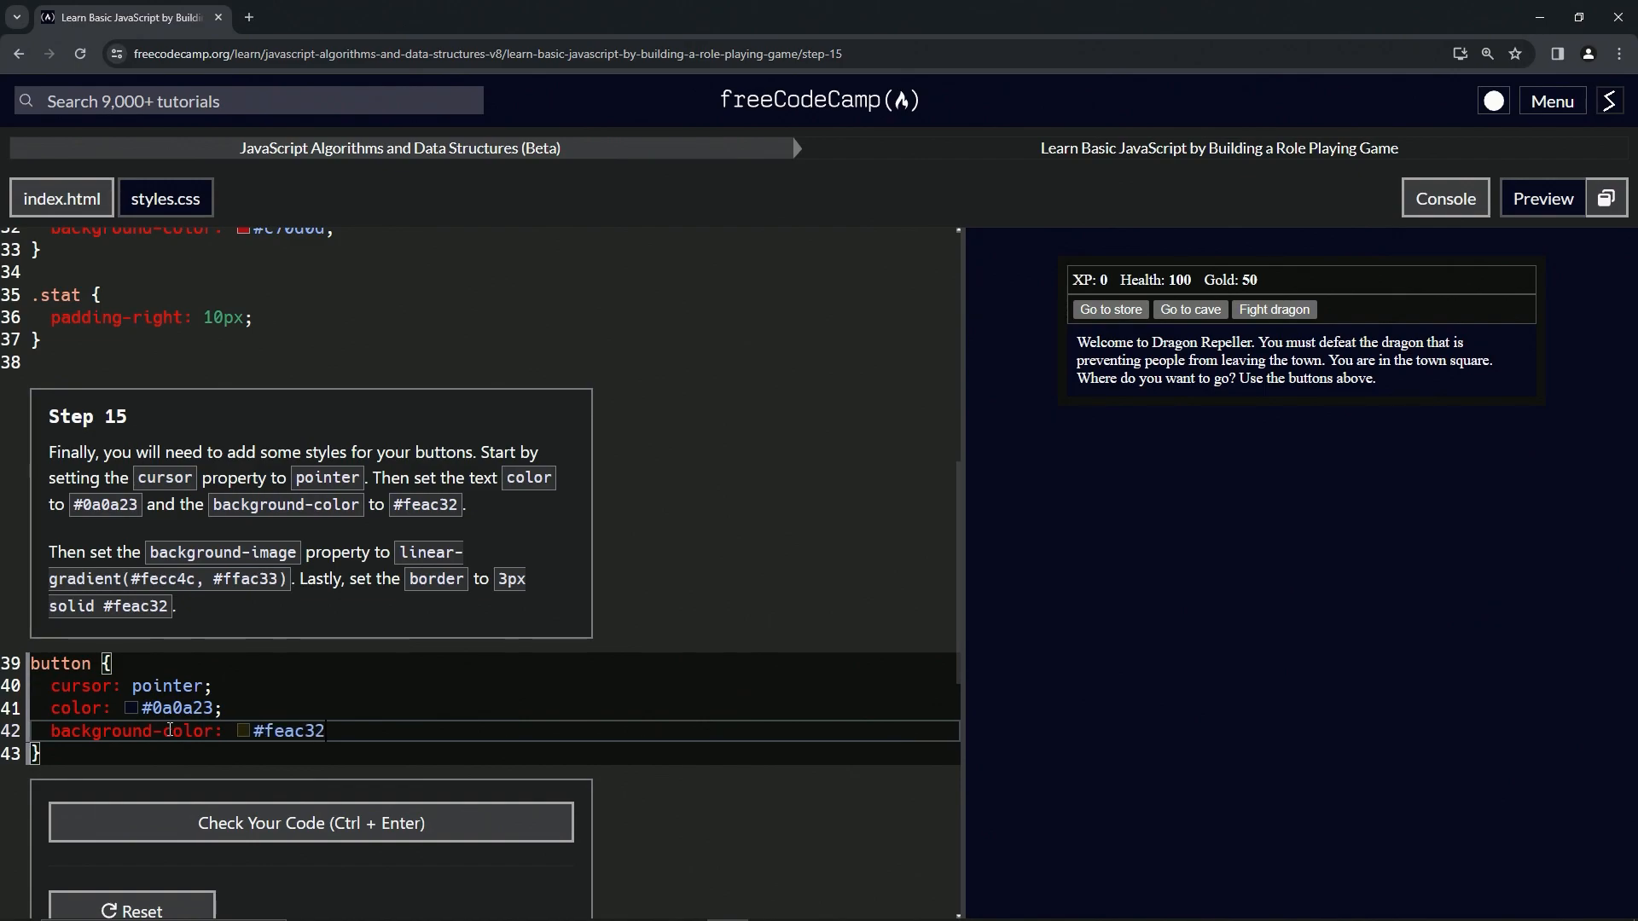
text(;)
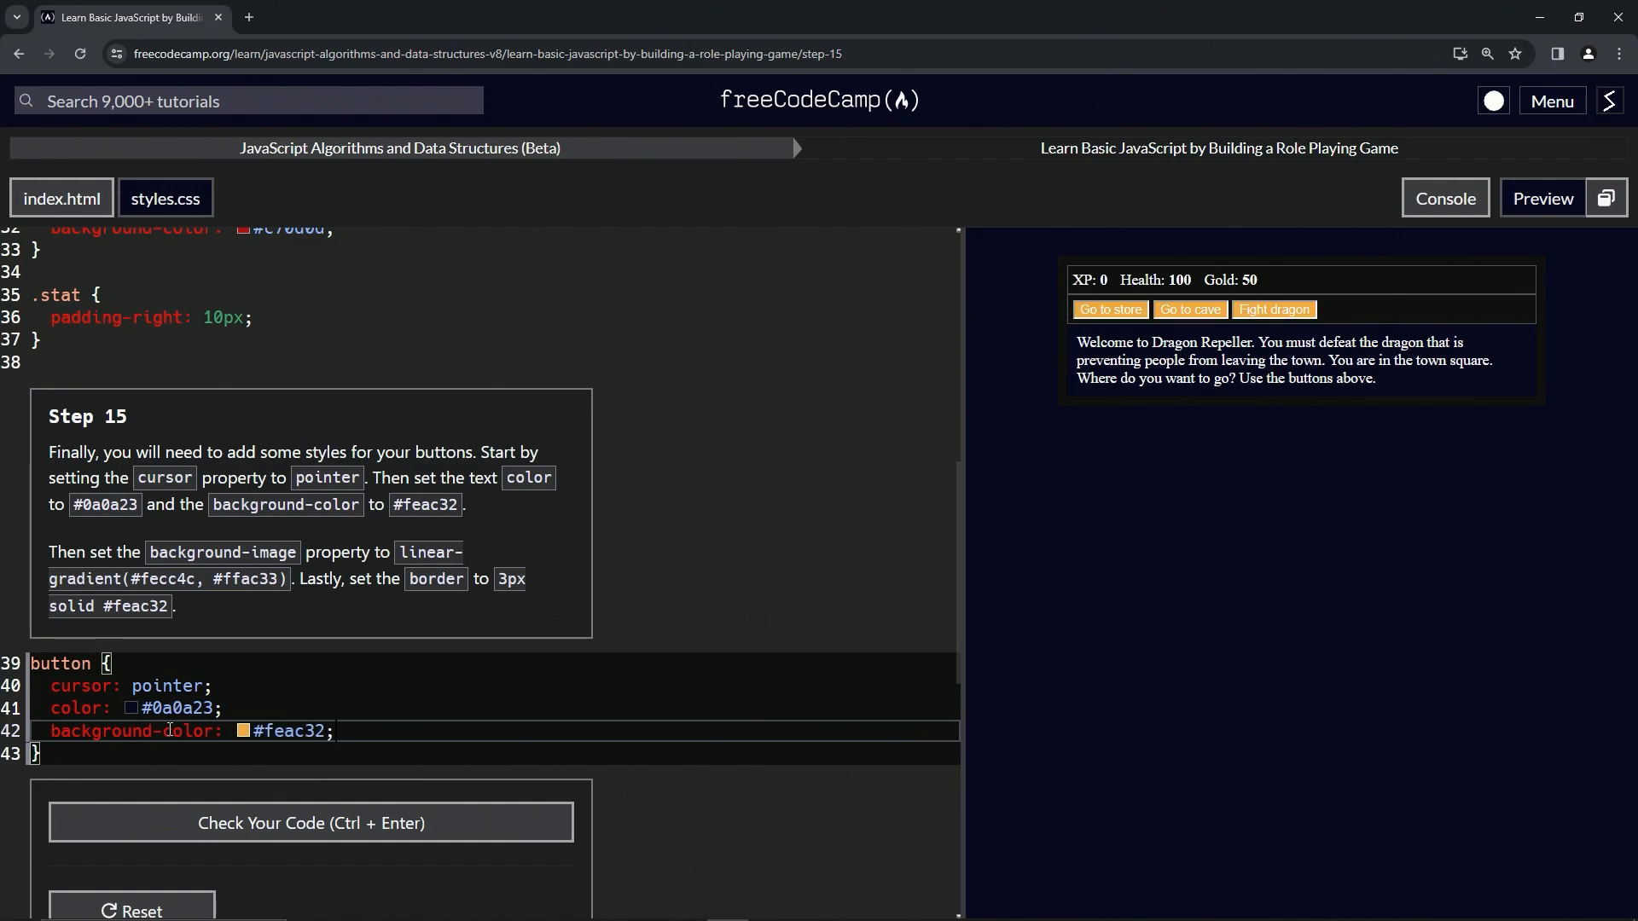
text(b)
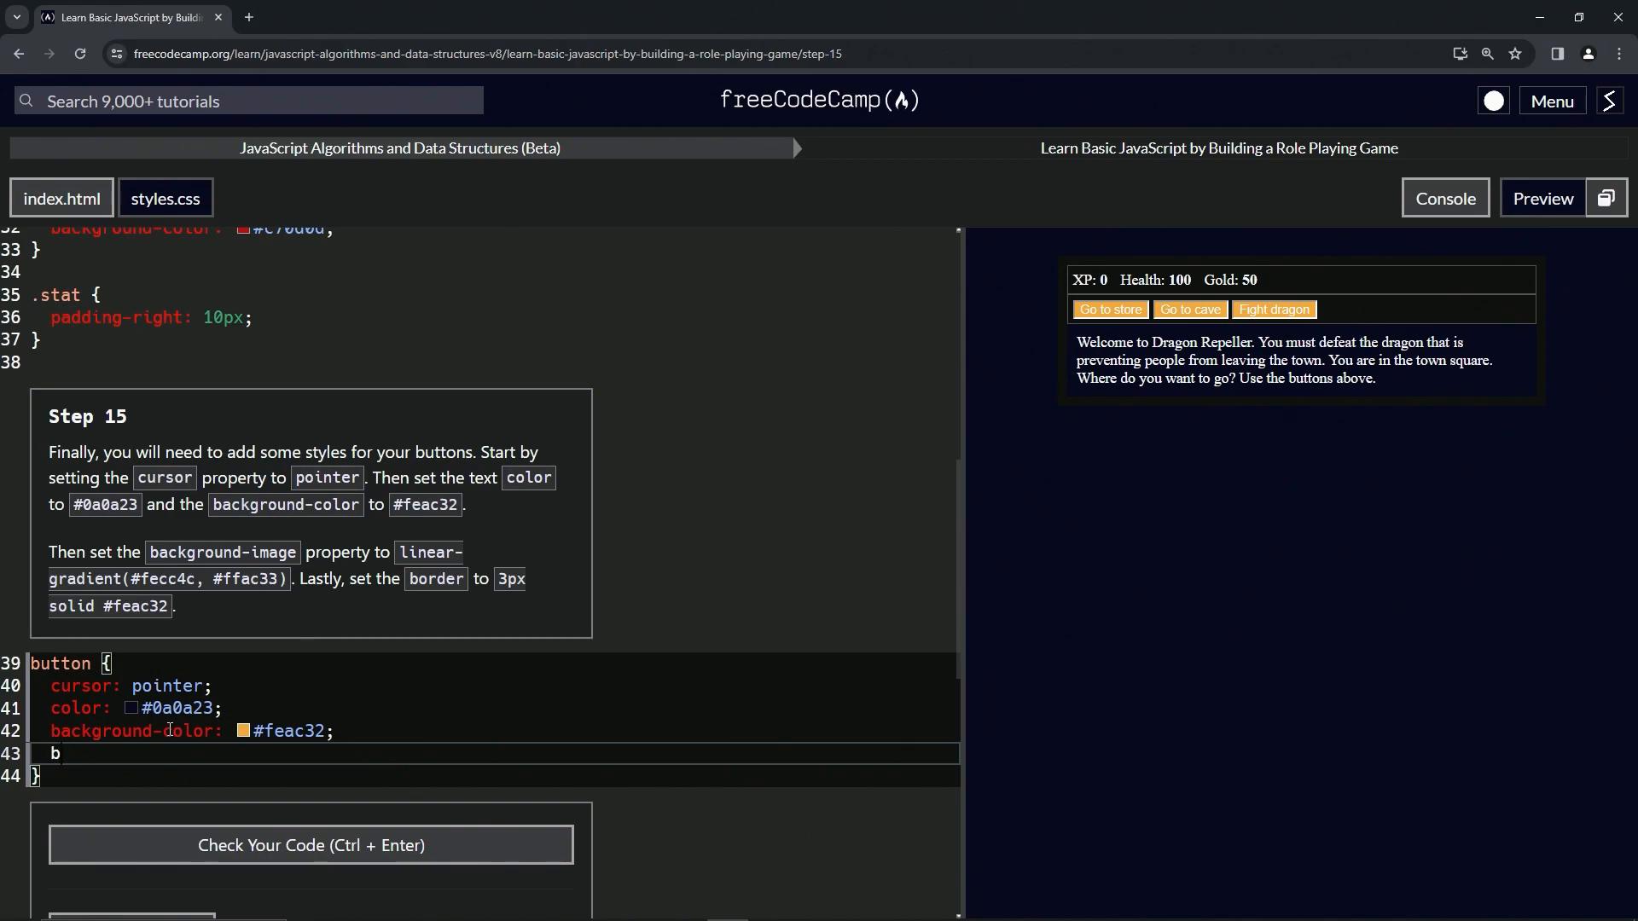
- Add background-image: linear-gradient(#fecc4c, #ffac33) to the button rule
text(ackground-)
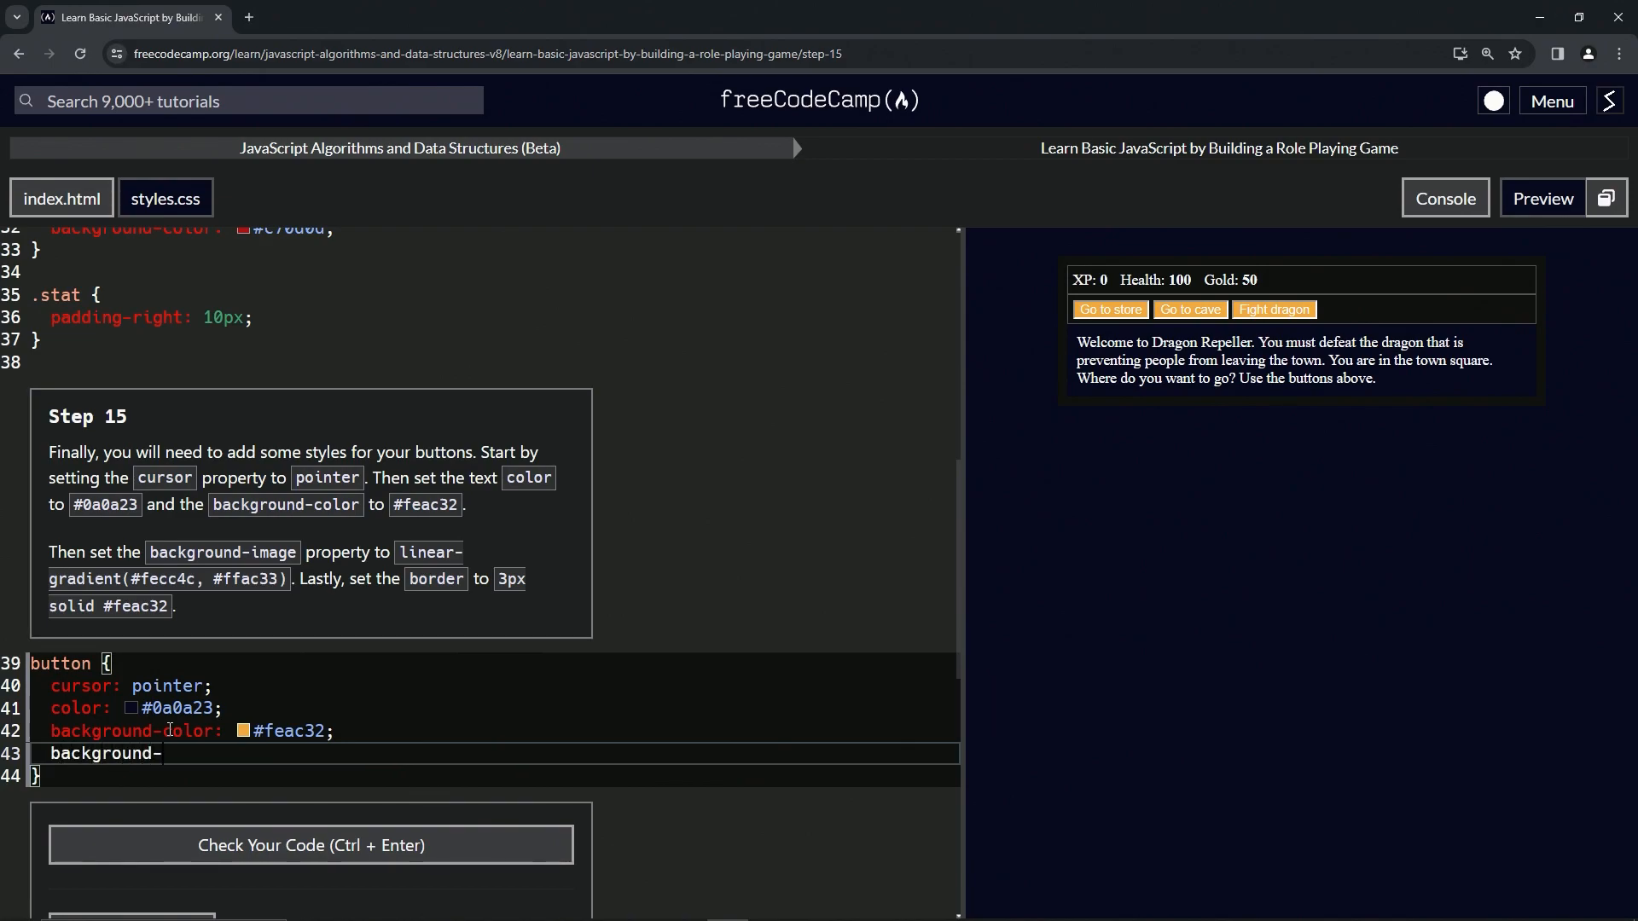
text(image)
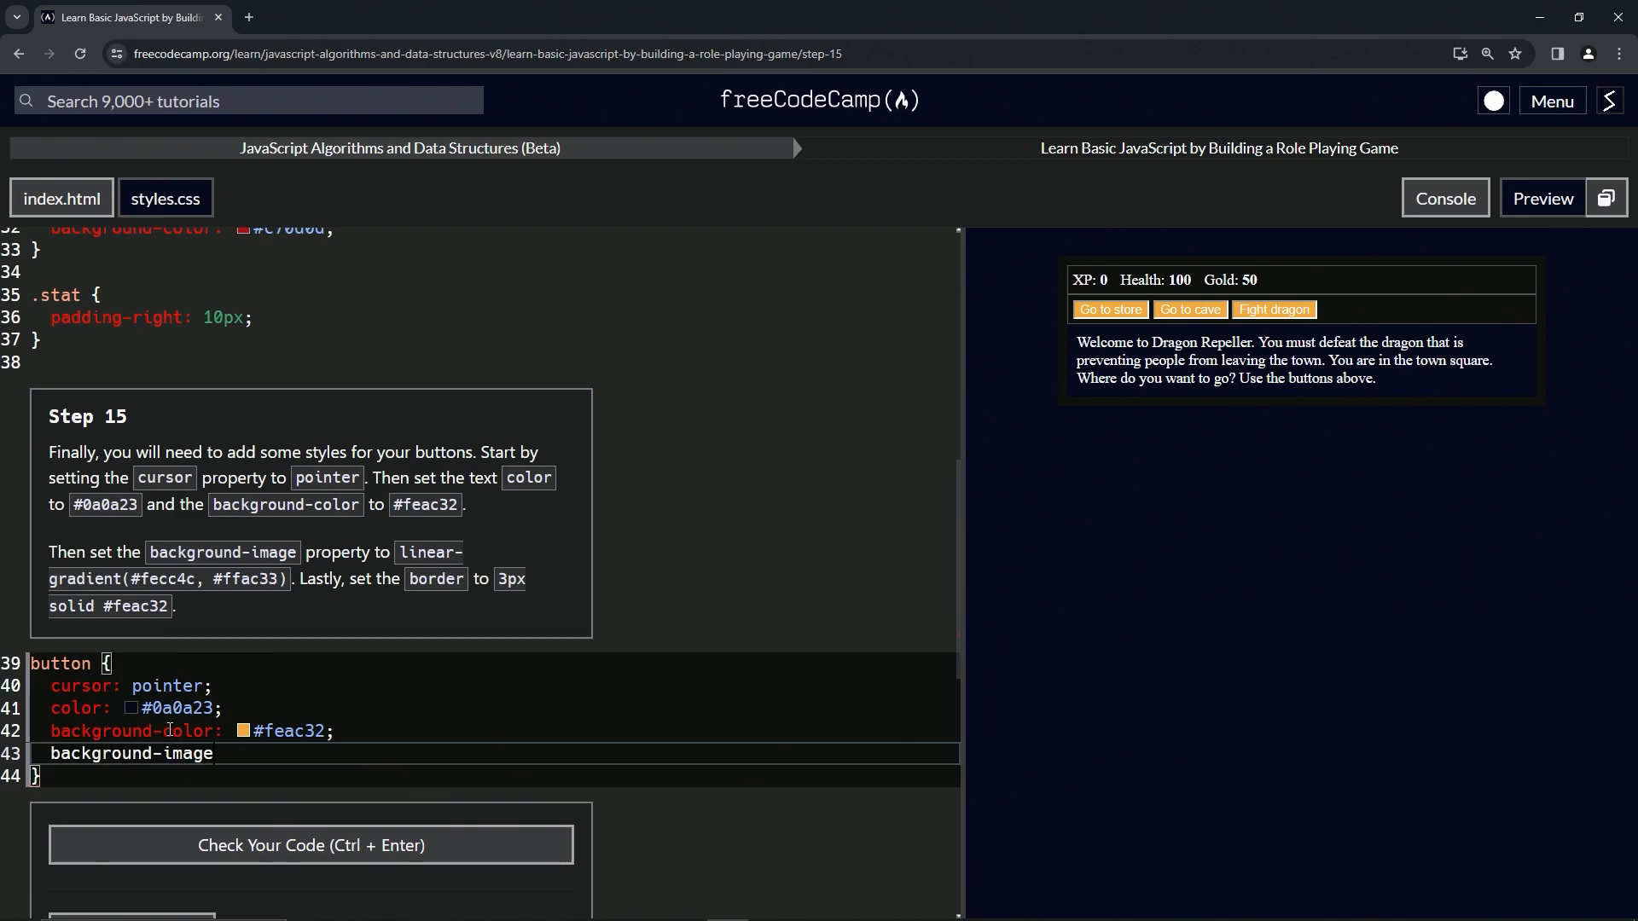
text(:)
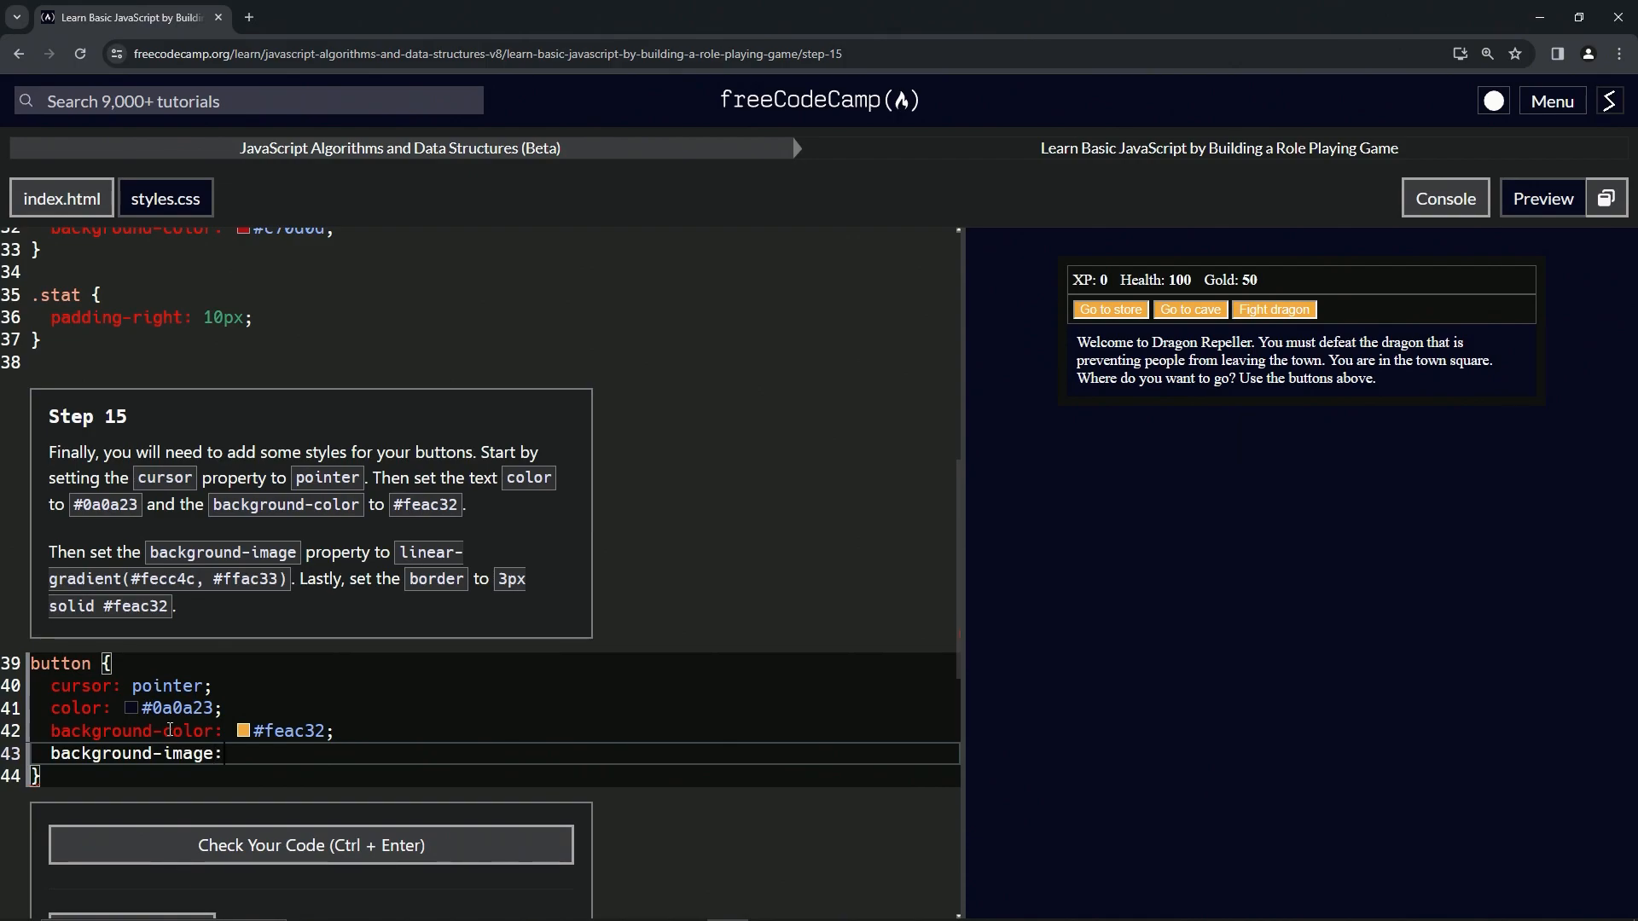
text(liner)
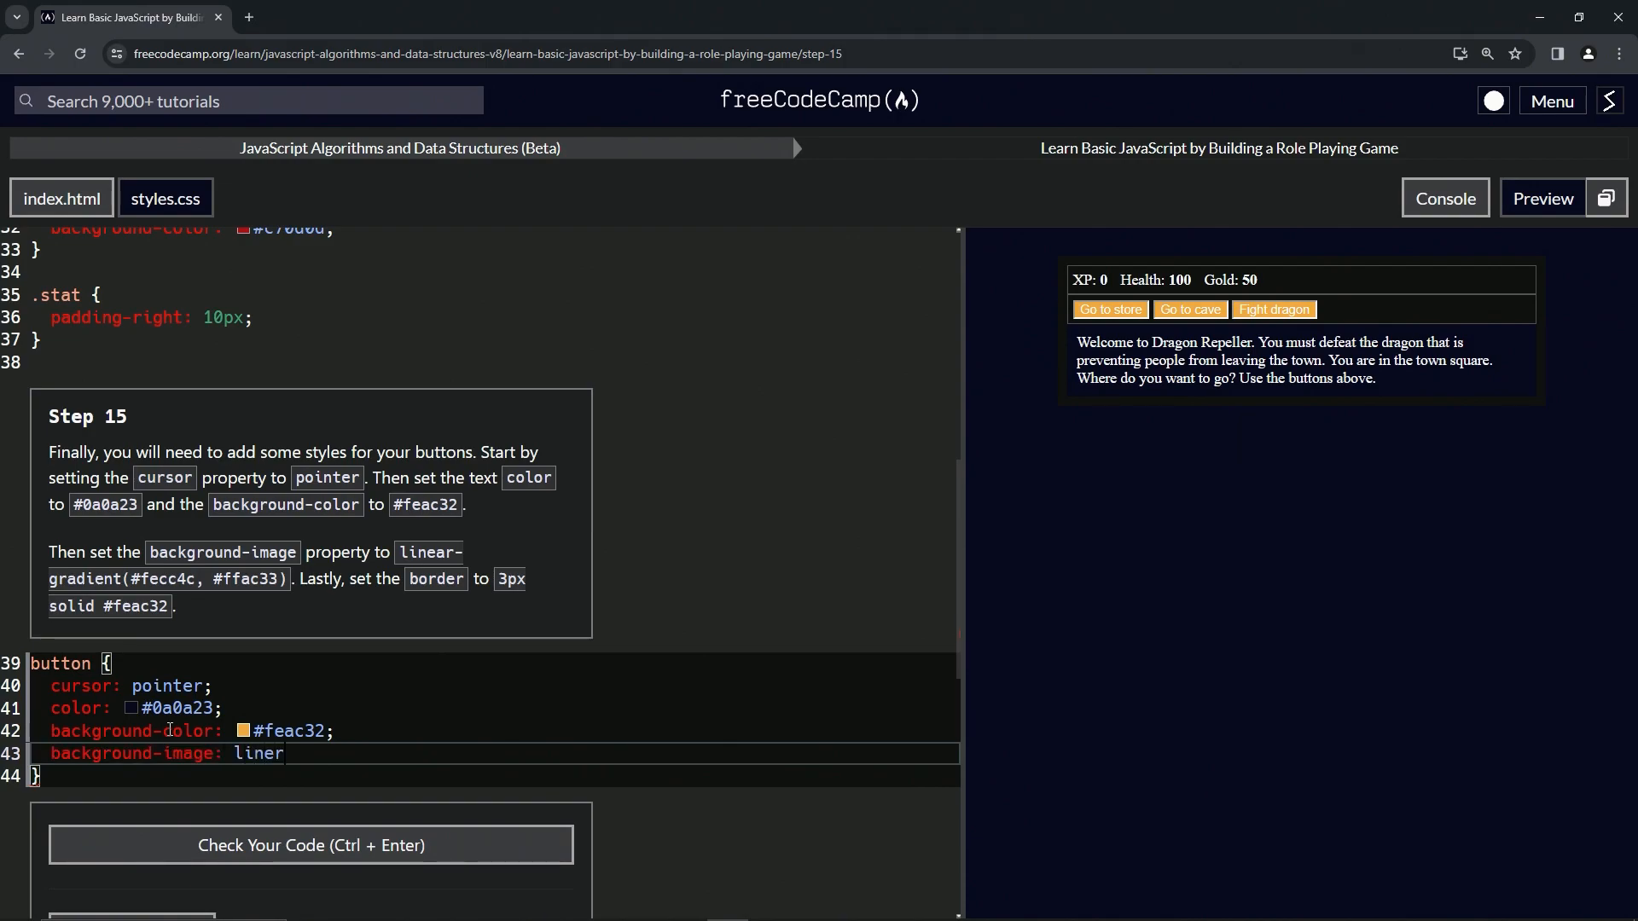
text(ar-gradient)
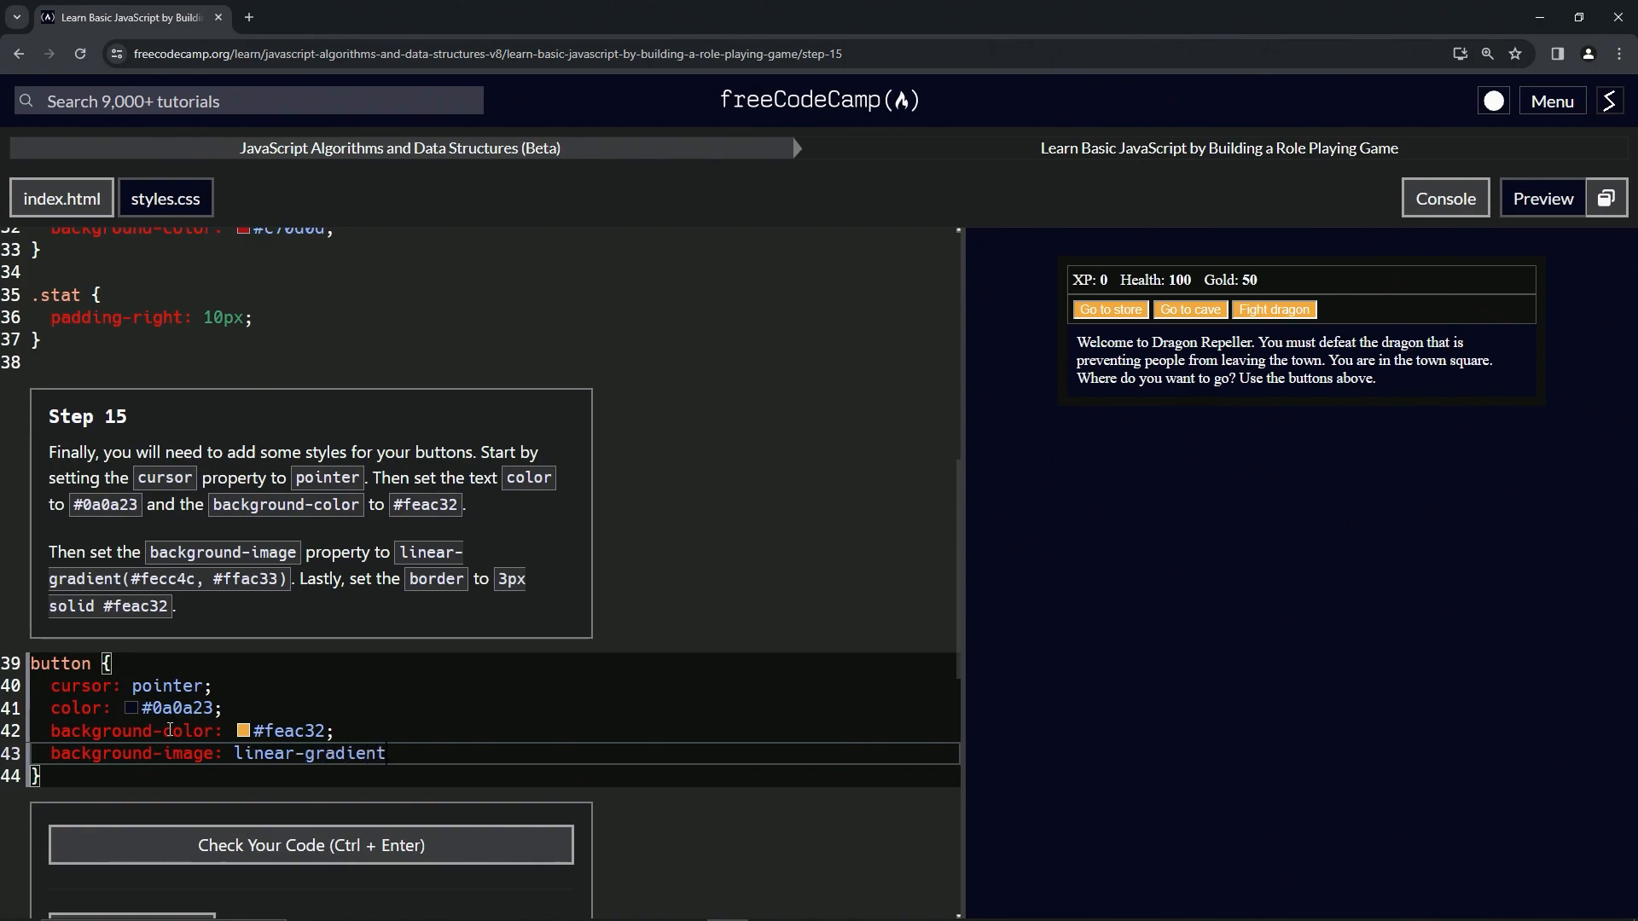
text(())
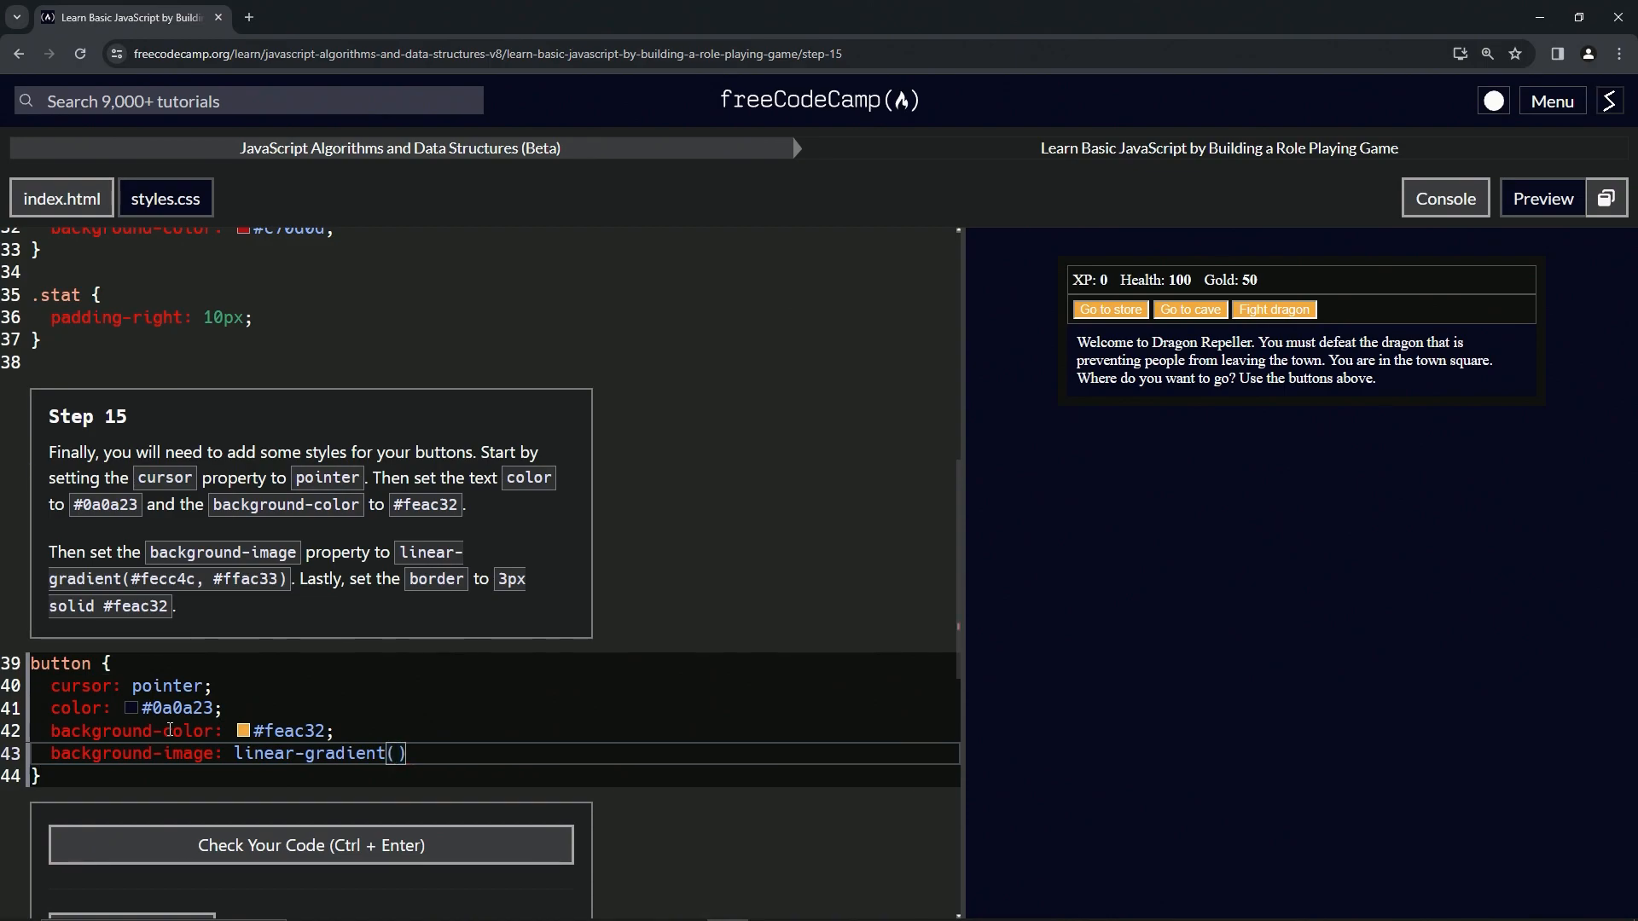
text(#)
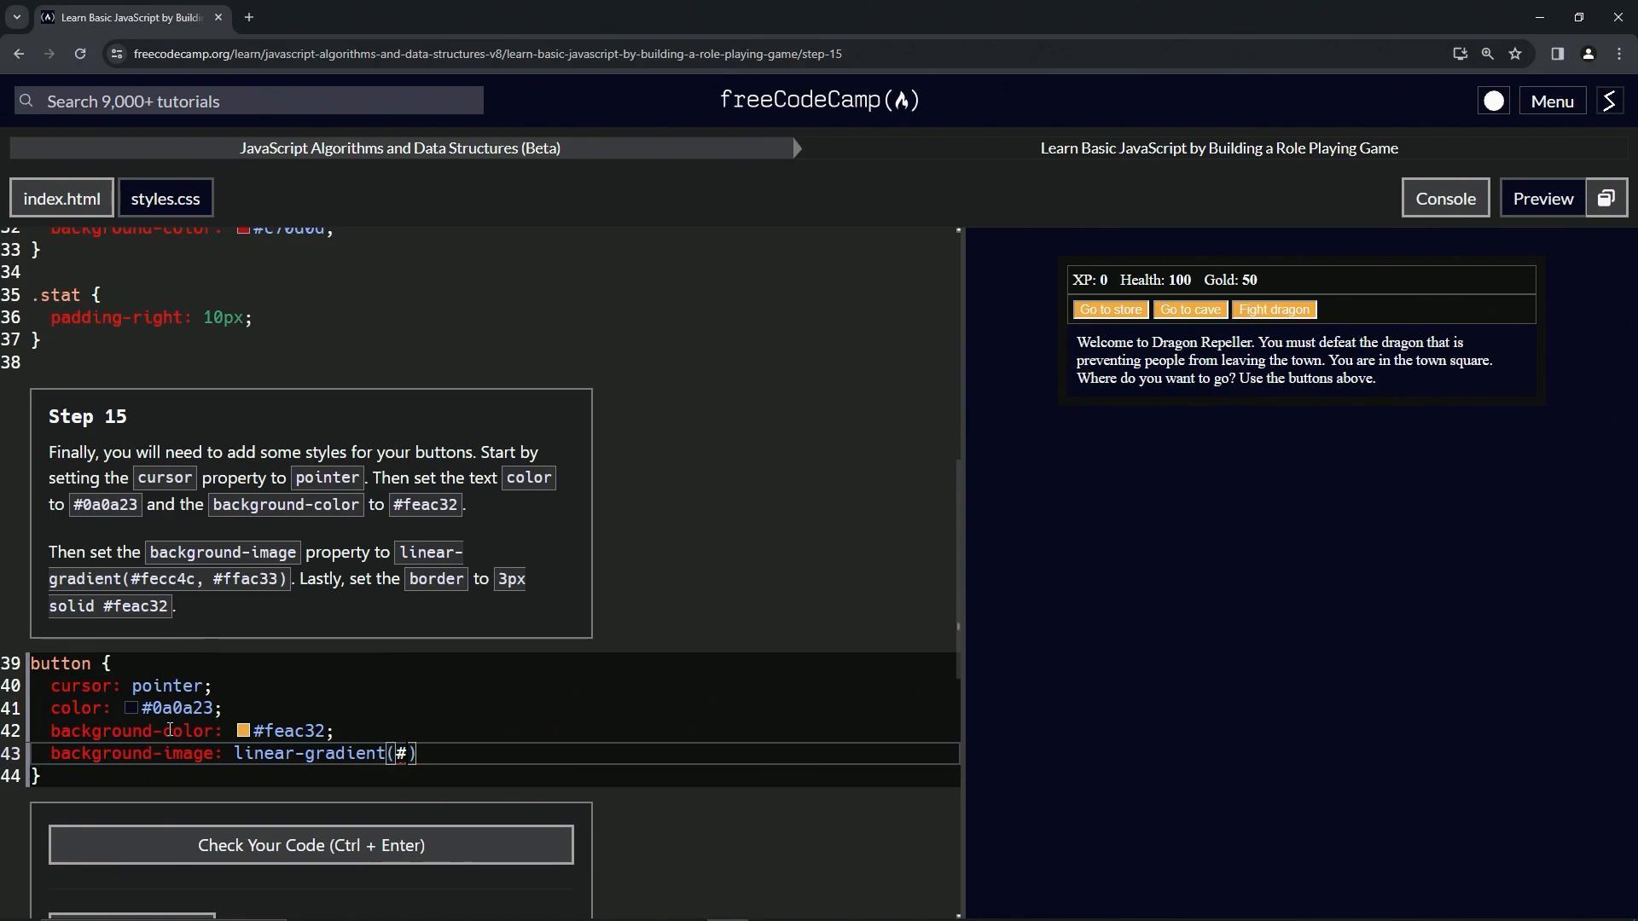
text(#fecc3c)
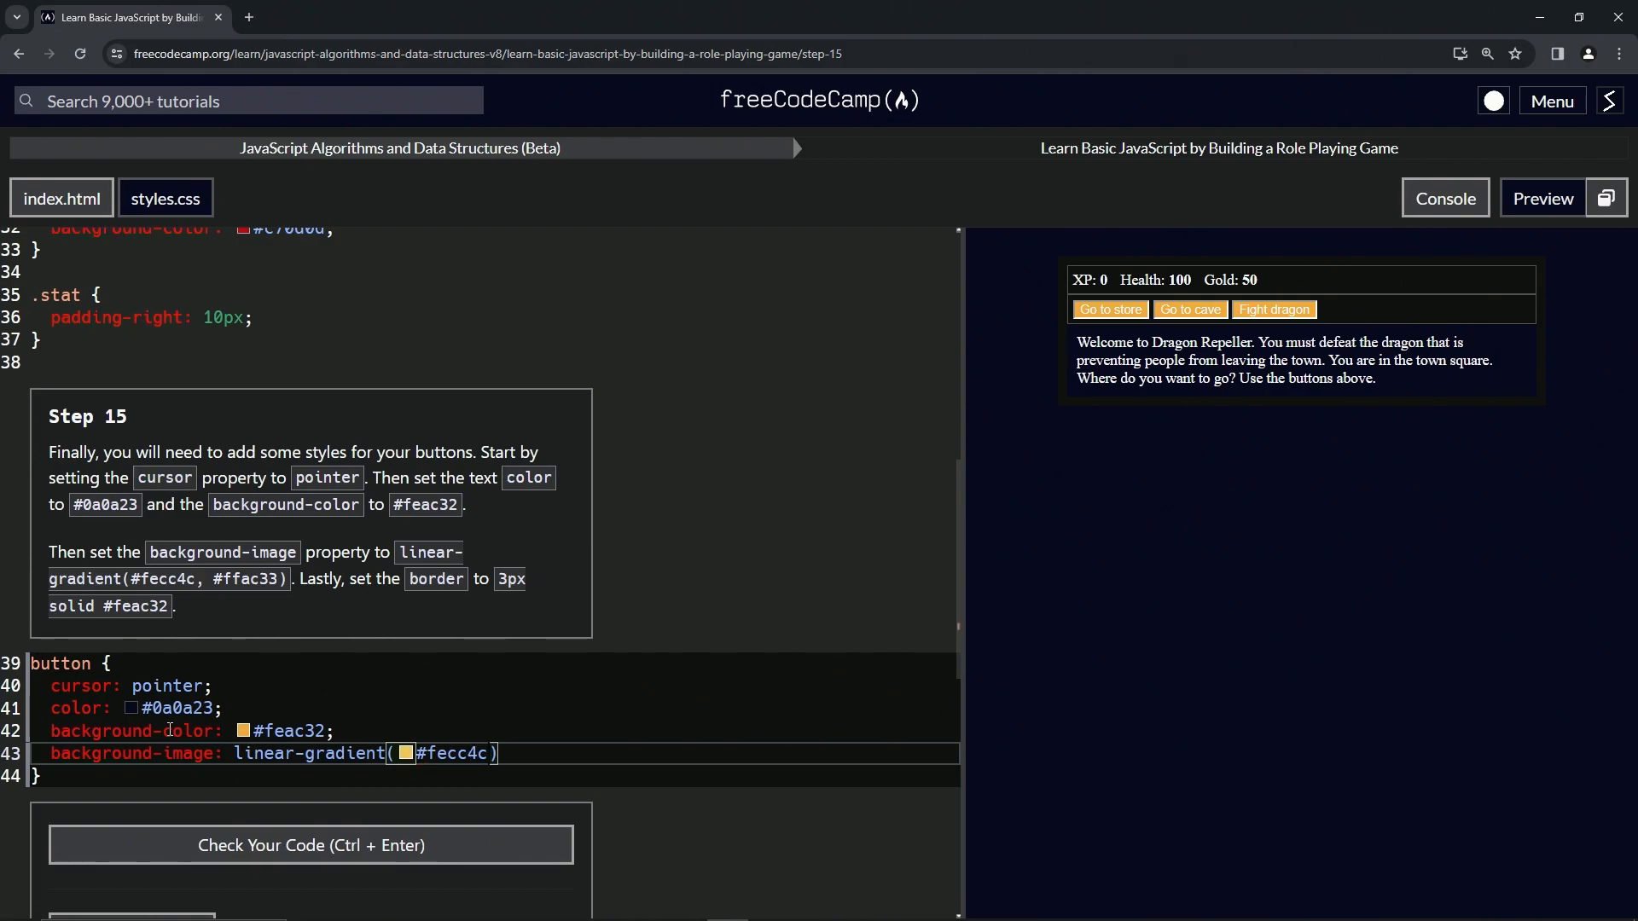
text(,#)
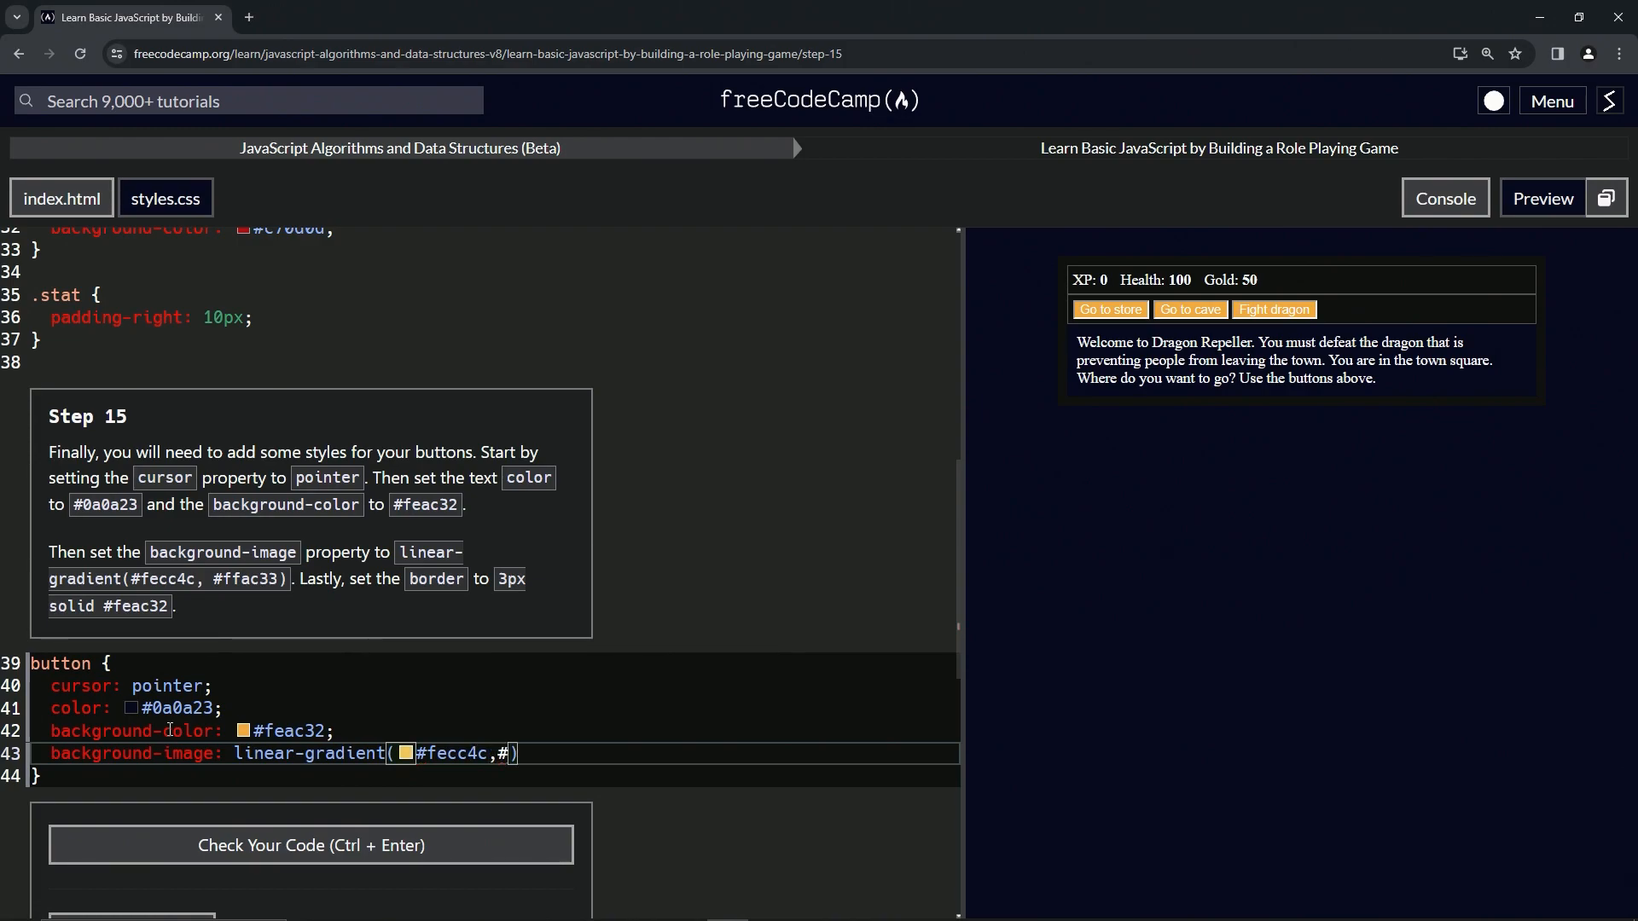
text(ffac)
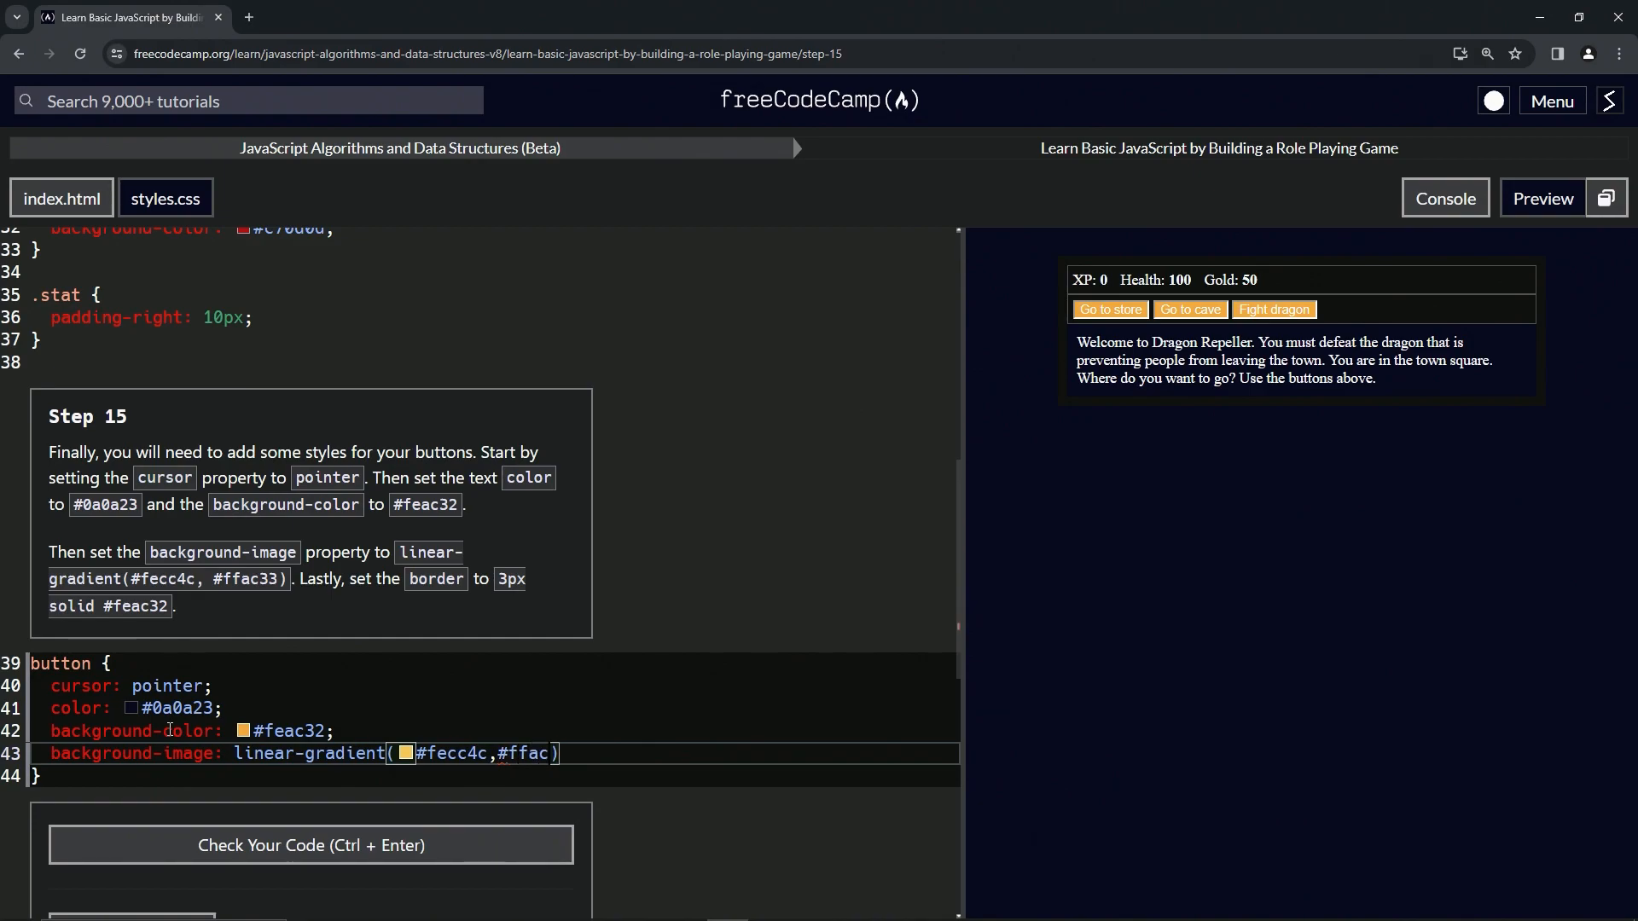
text(33))
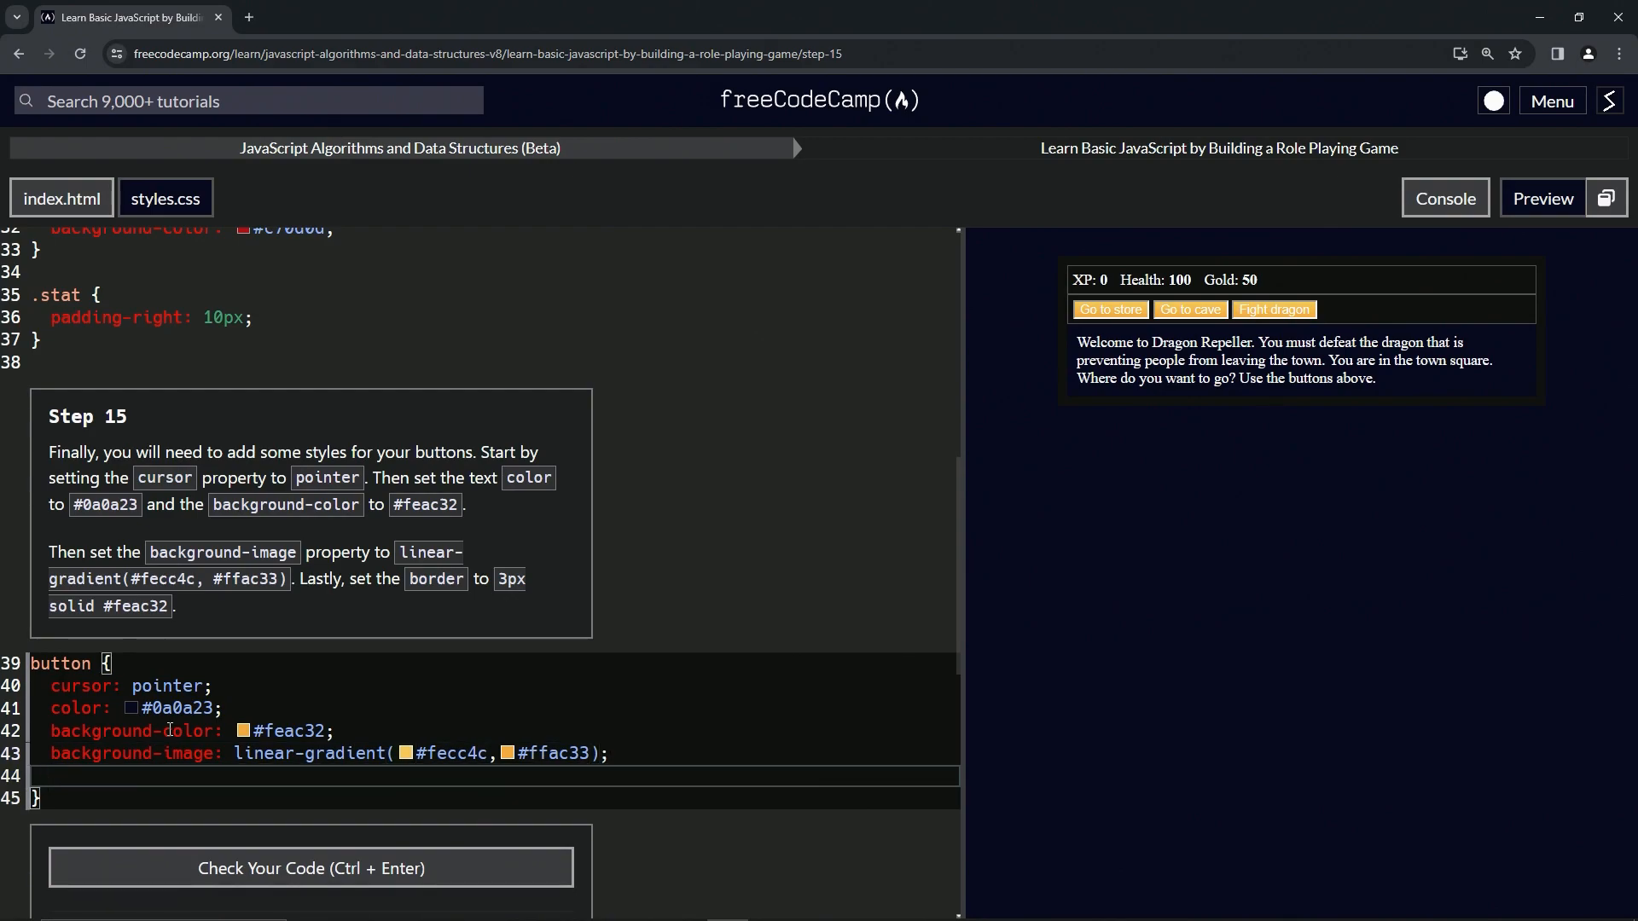
- Give buttons a 3px solid #feac32 border as the rule's last declaration
text(border:)
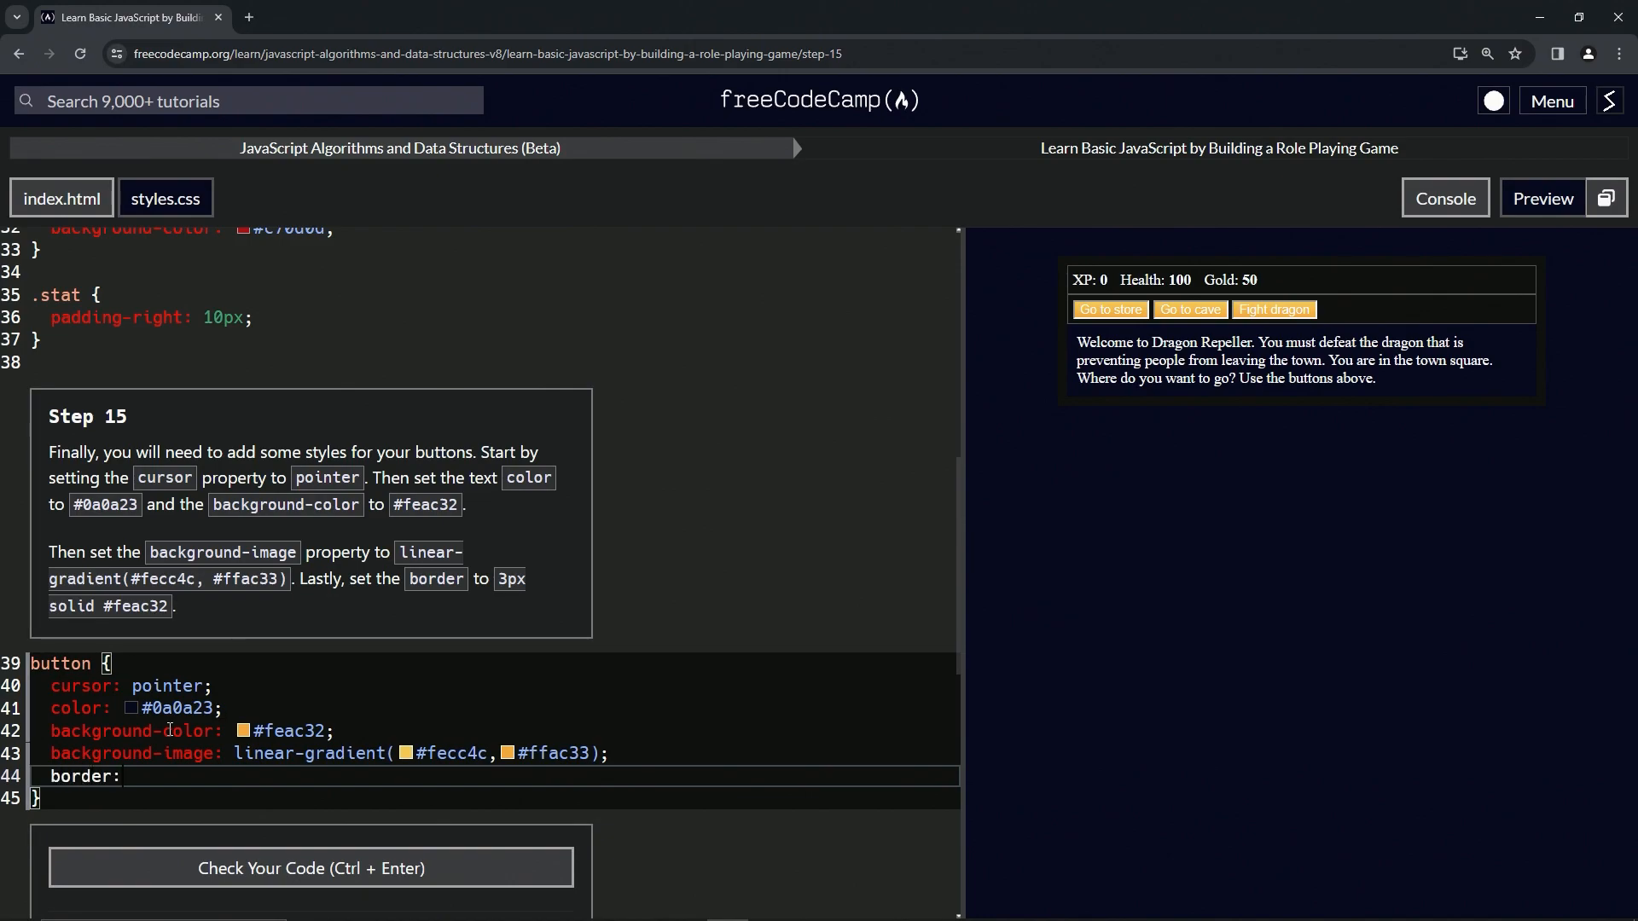
text(3px)
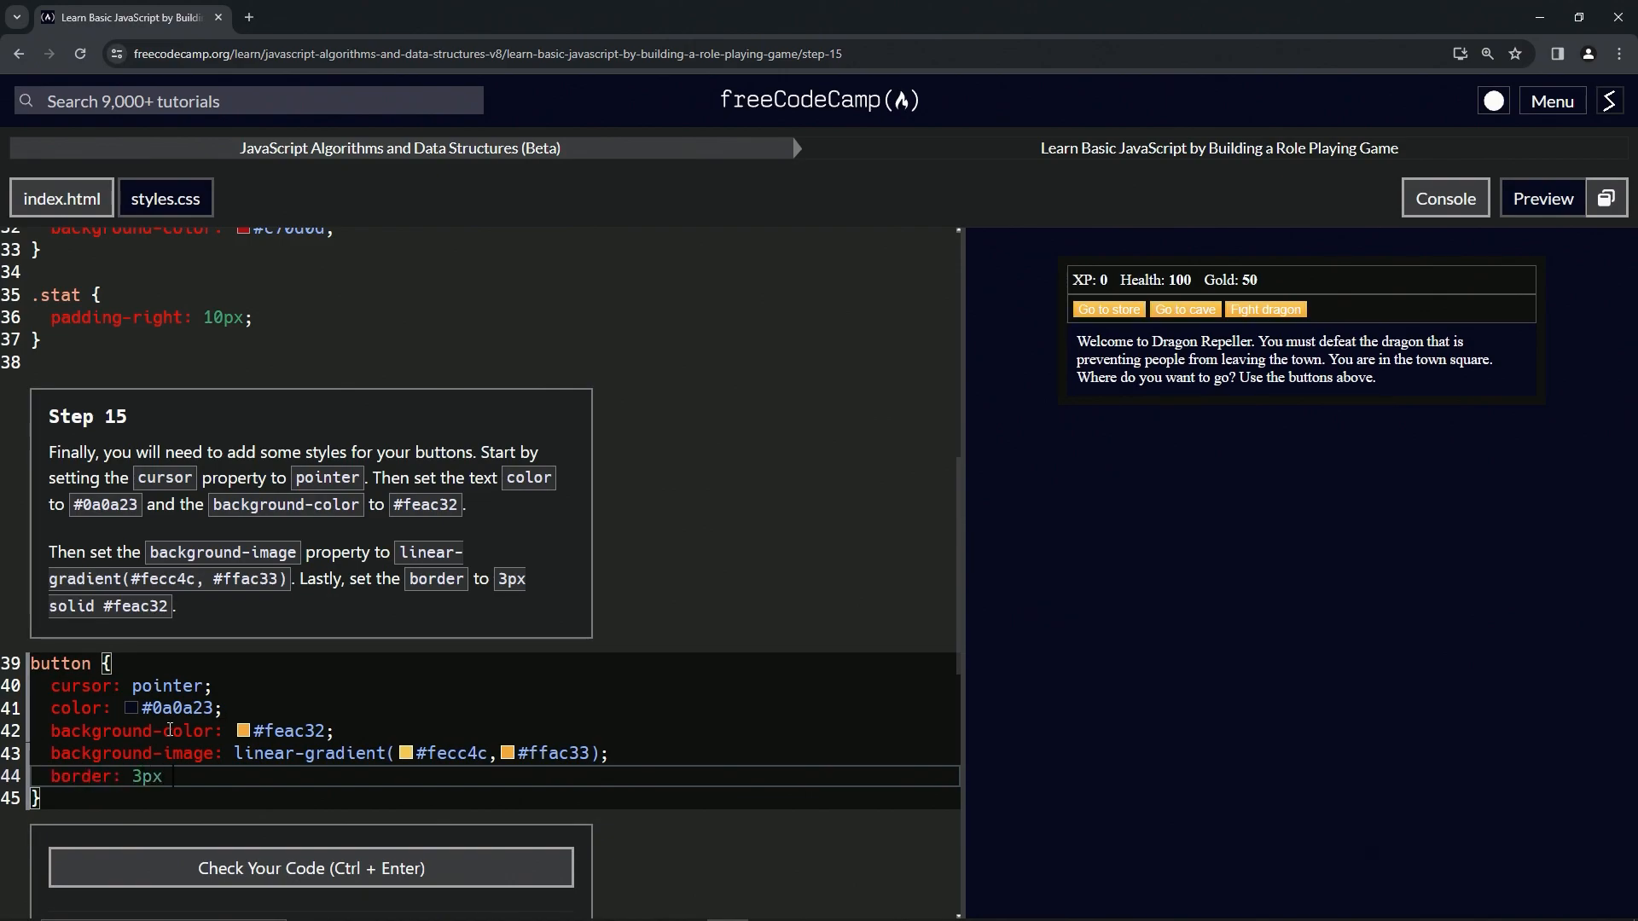
text(solid #)
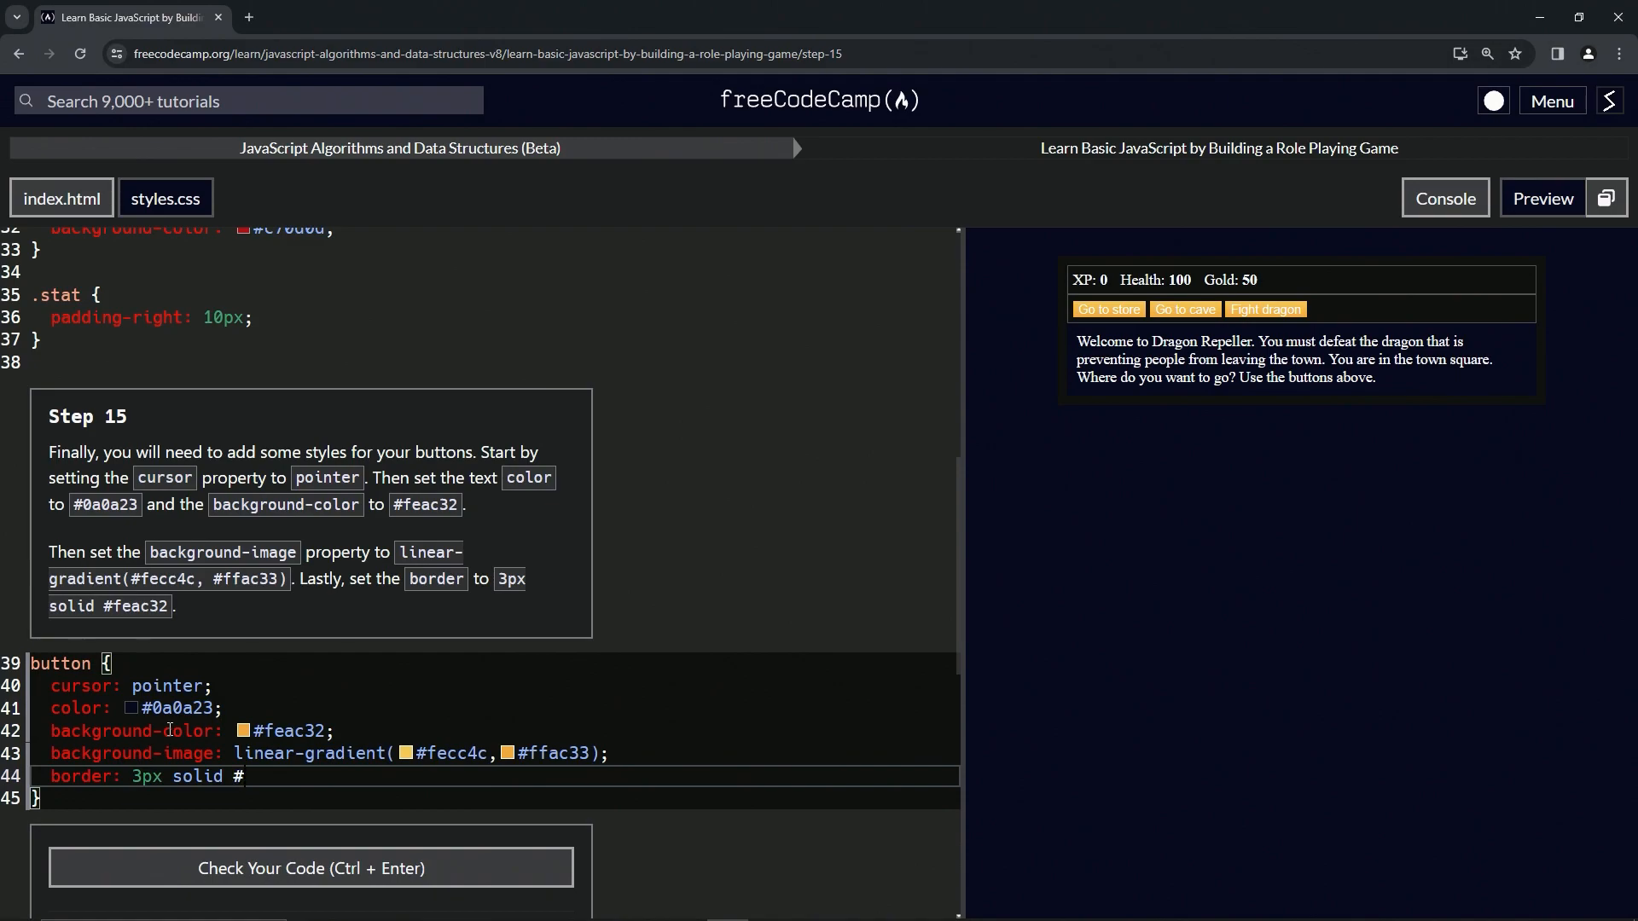
text(#feac3)
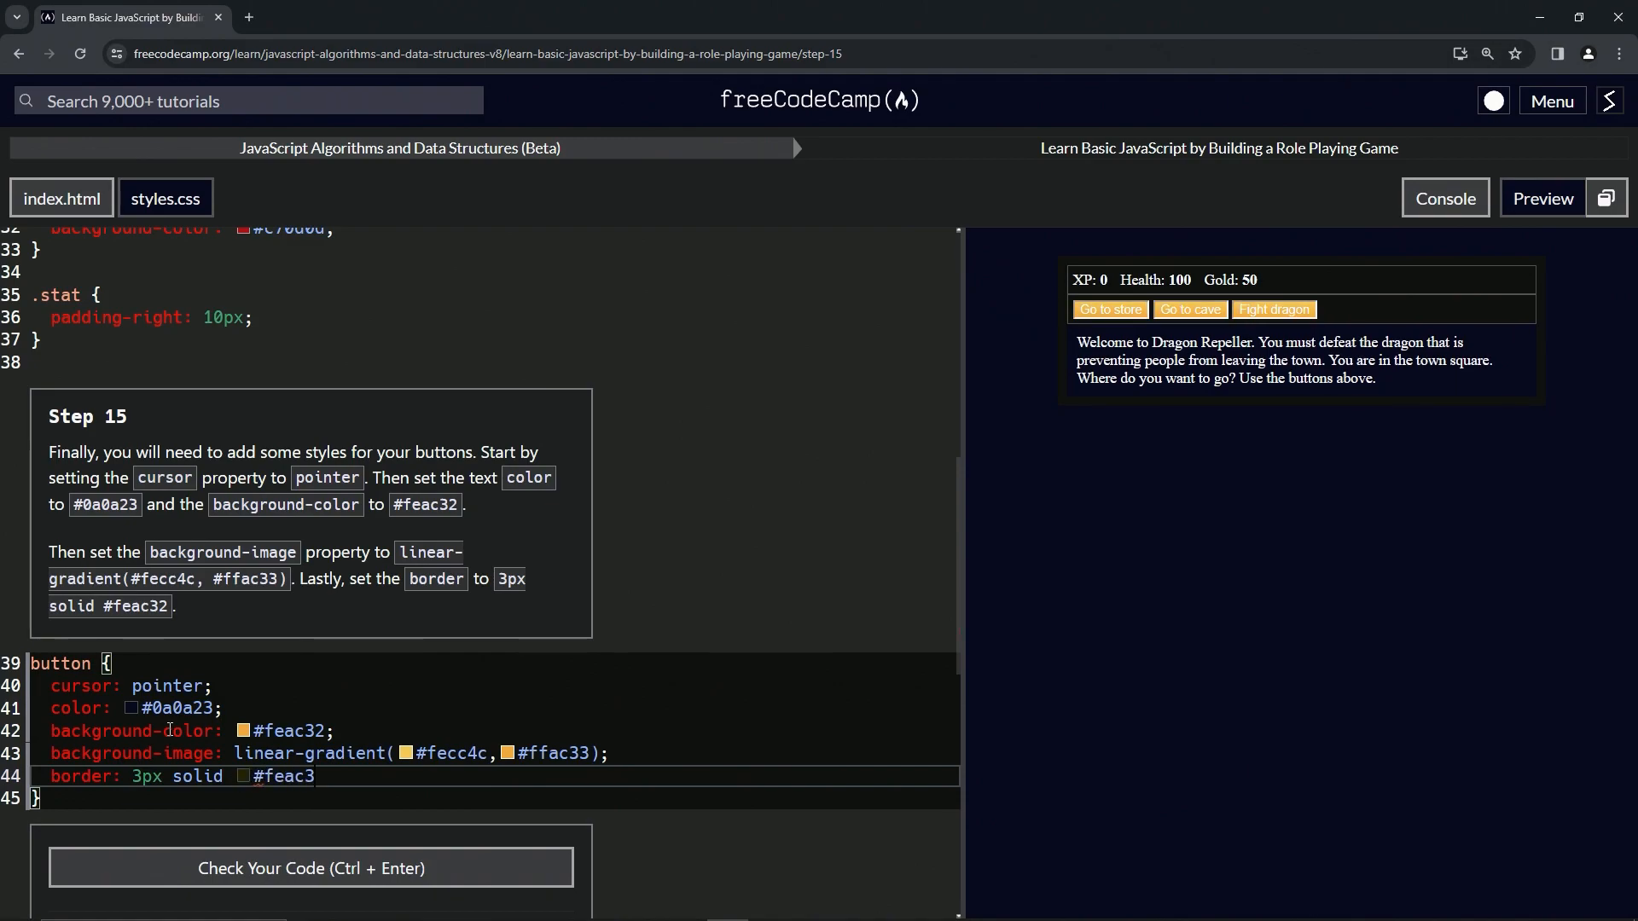
text(2)
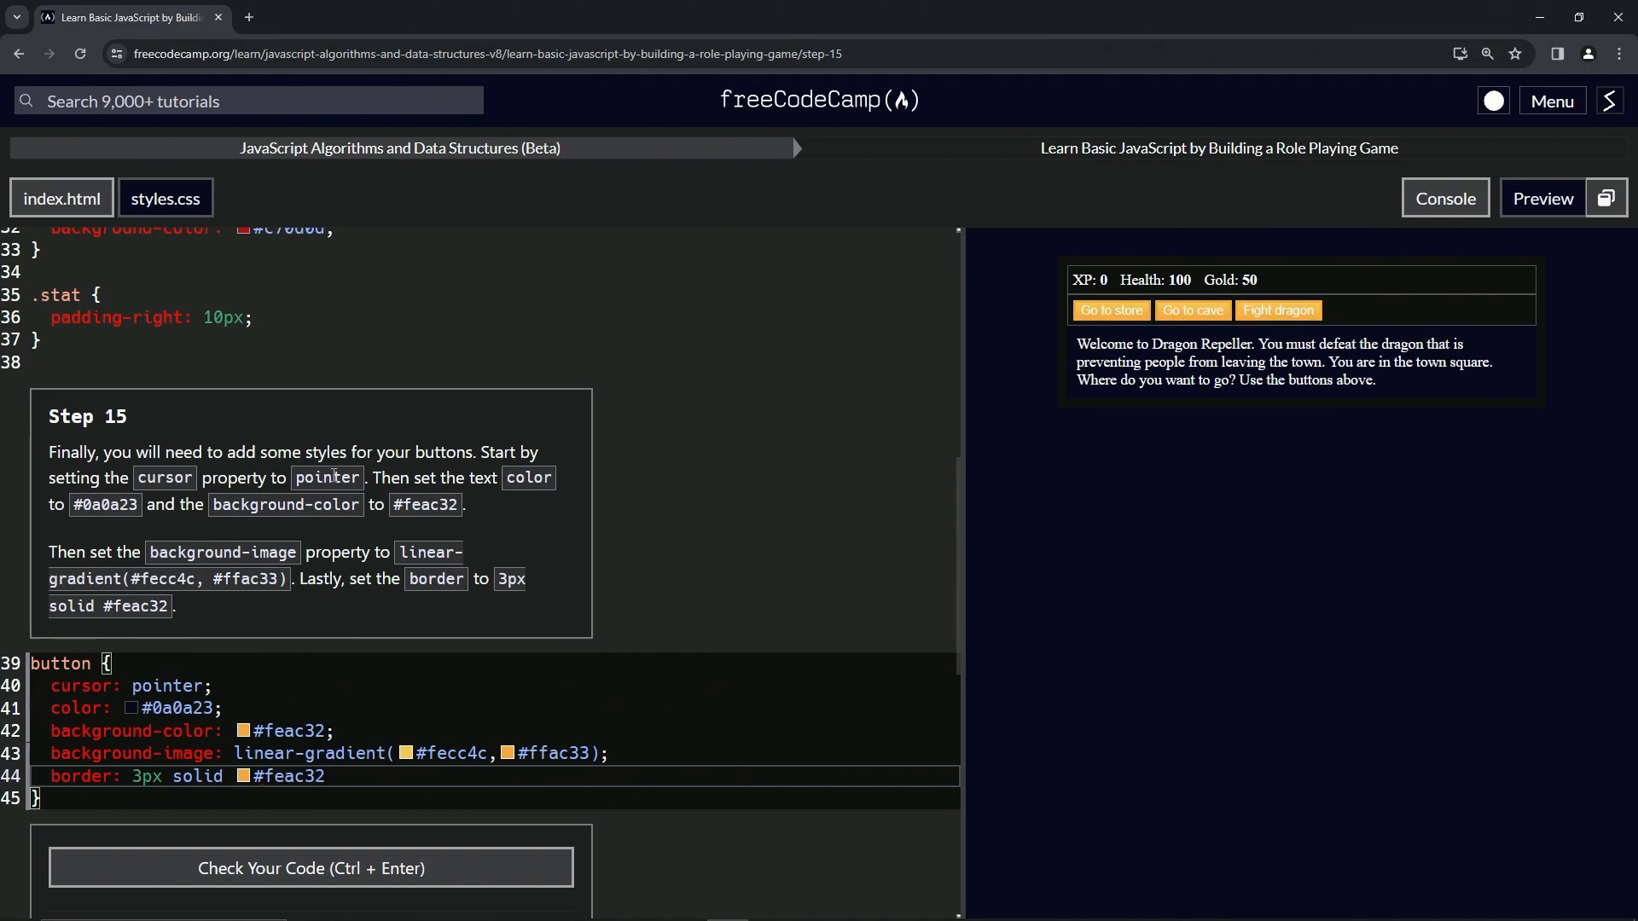
mouse_move(1111, 310)
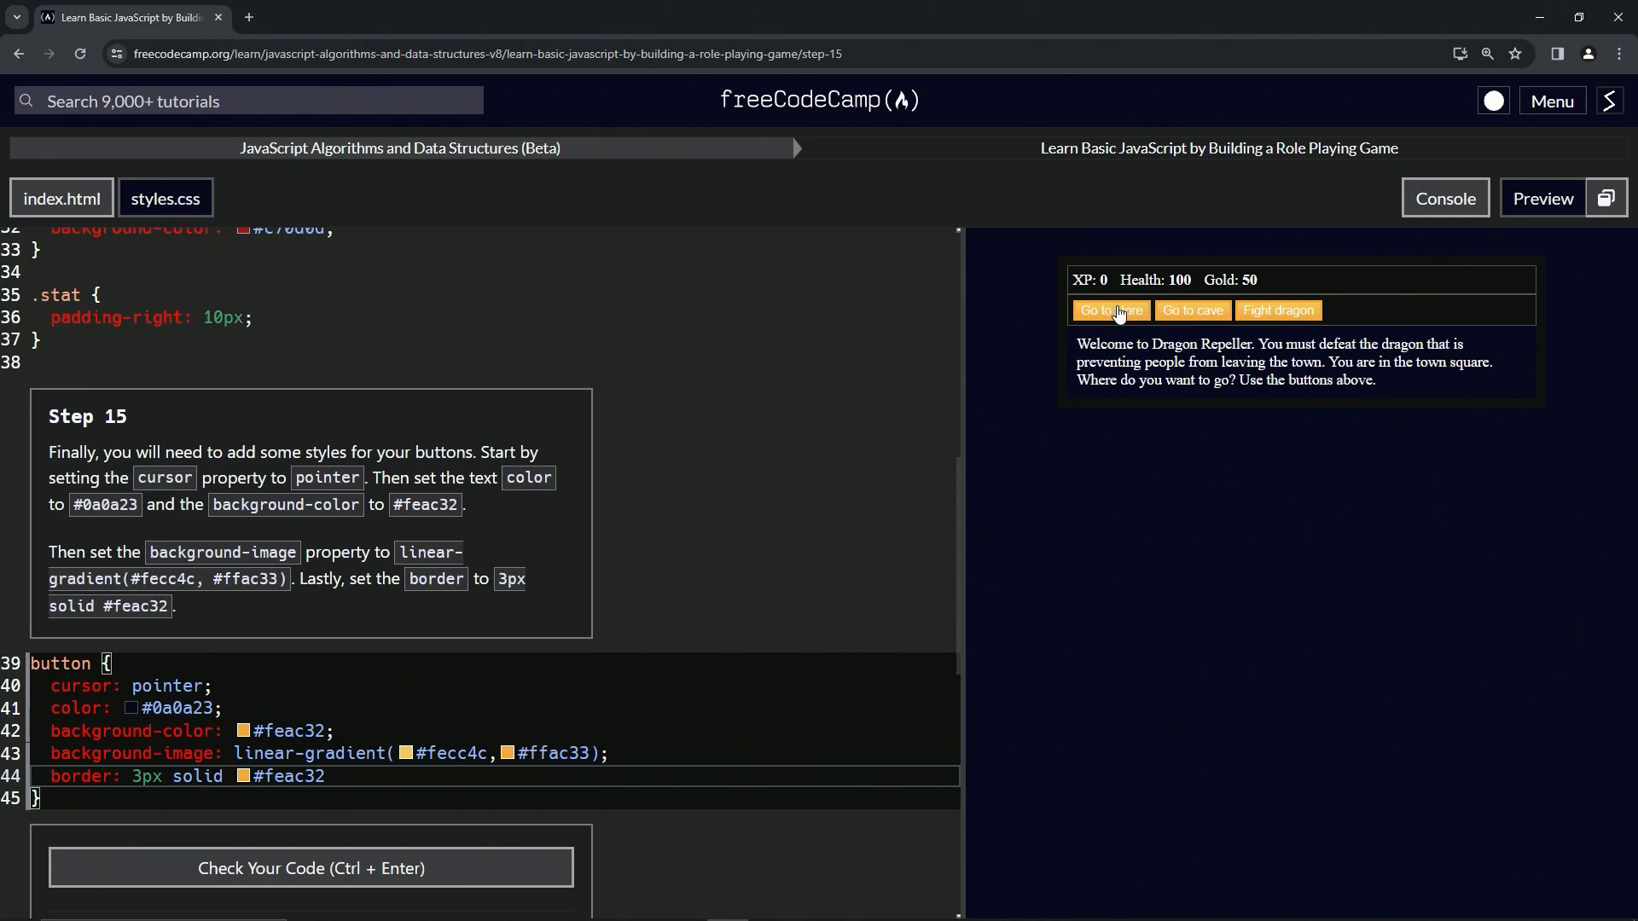
mouse_move(1215, 311)
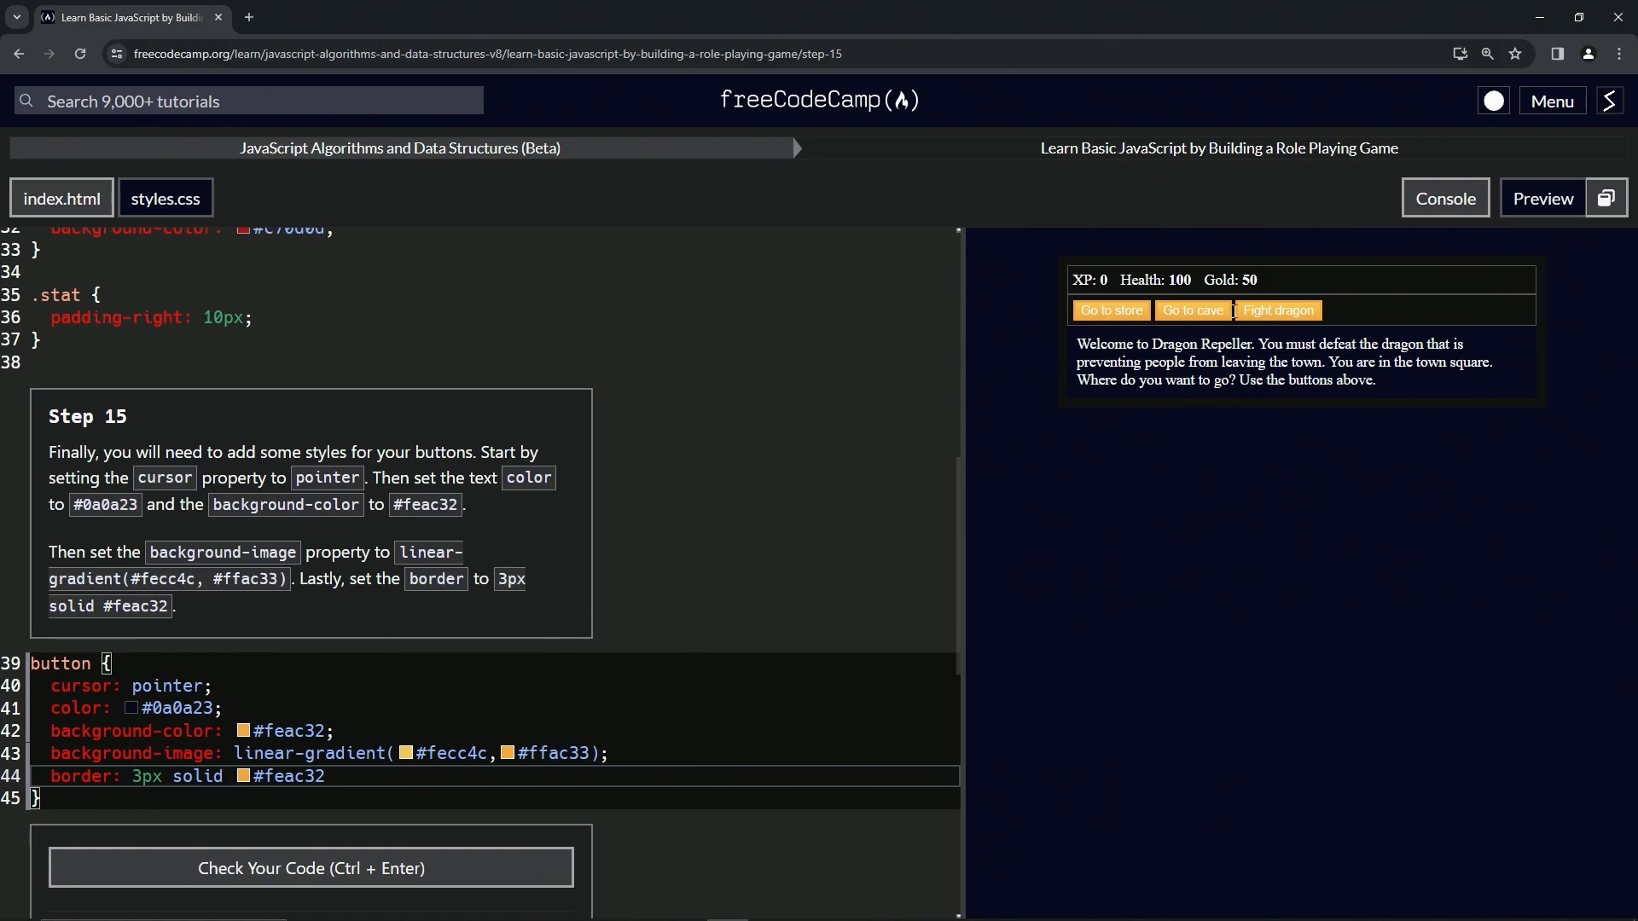
mouse_move(1276, 314)
text(;)
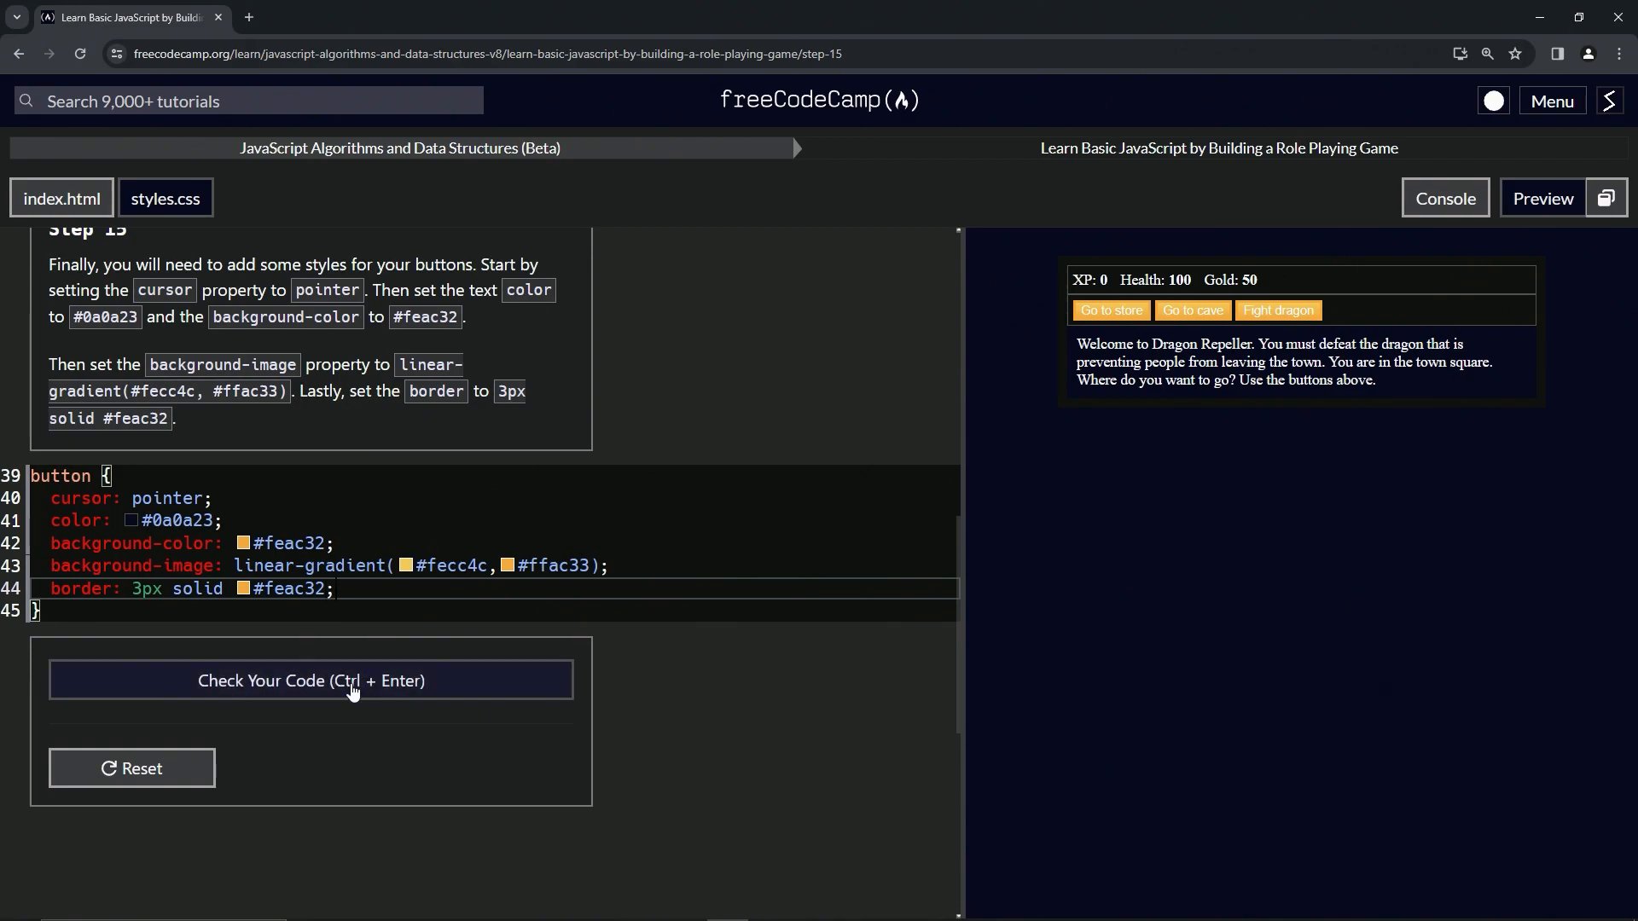
- Check the code for Step 15 and submit it to advance to Step 16
click(311, 680)
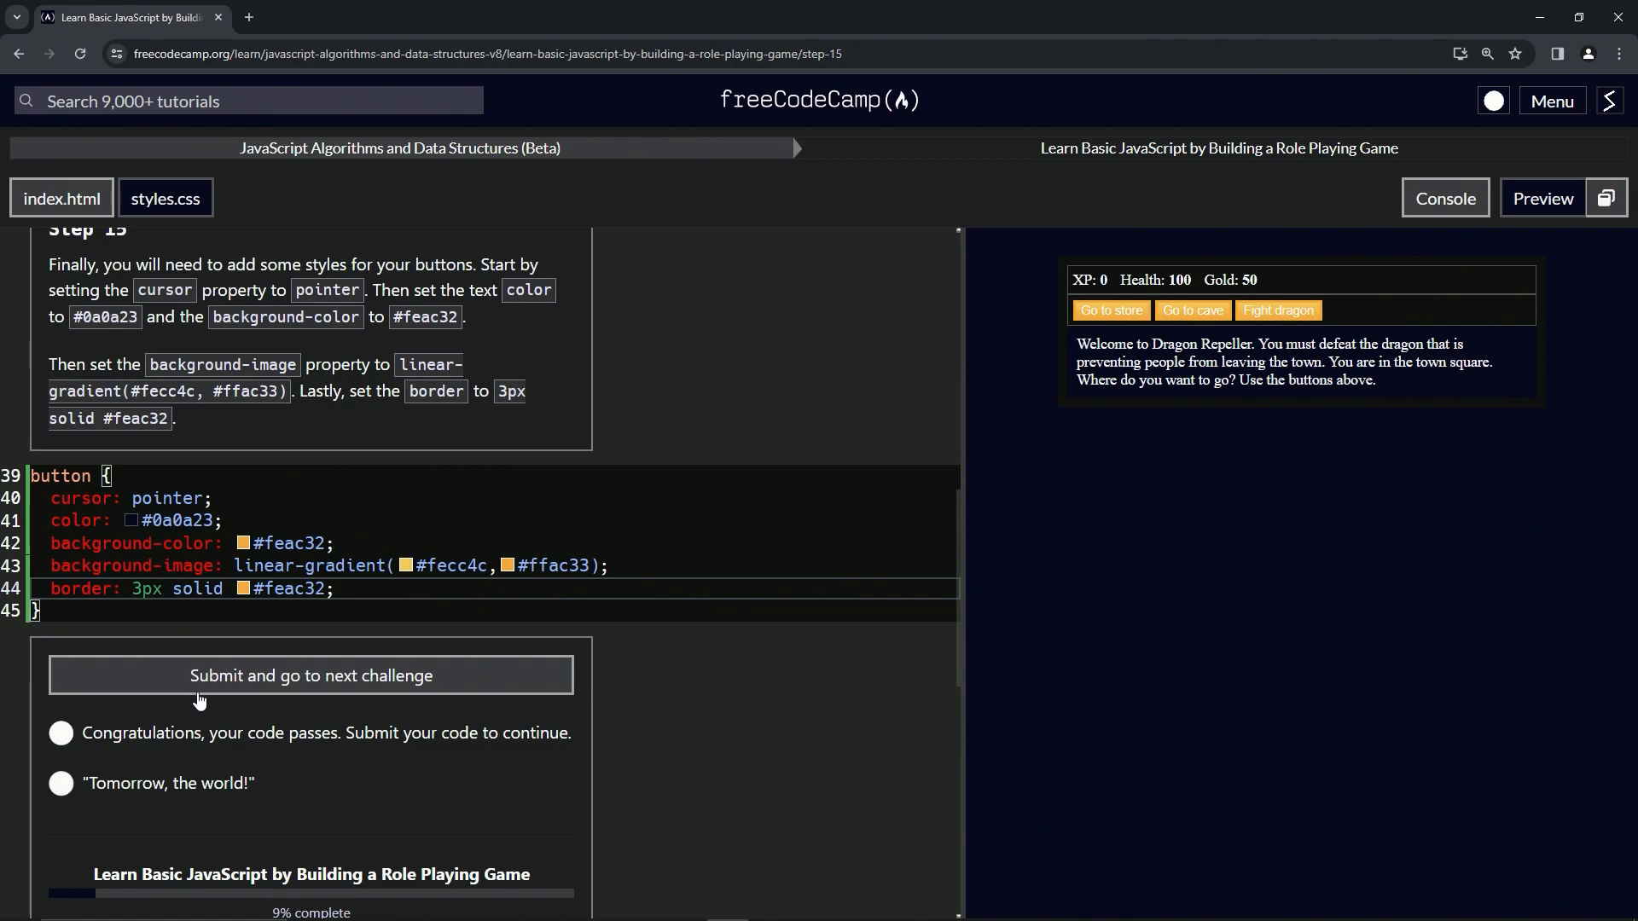
click(311, 675)
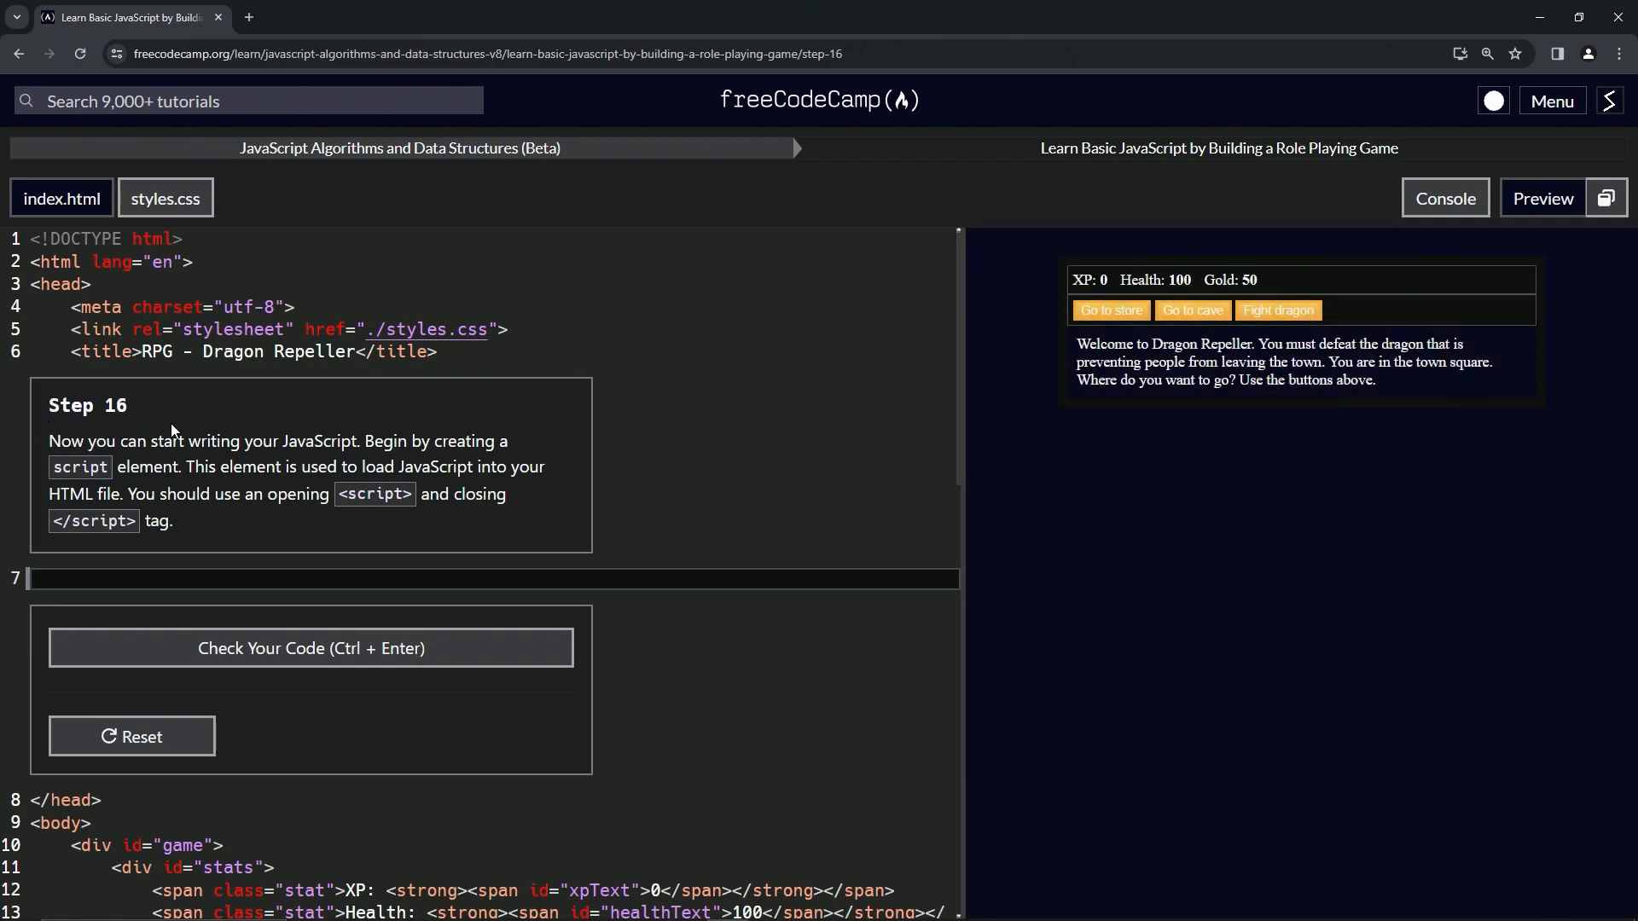
mouse_move(563, 407)
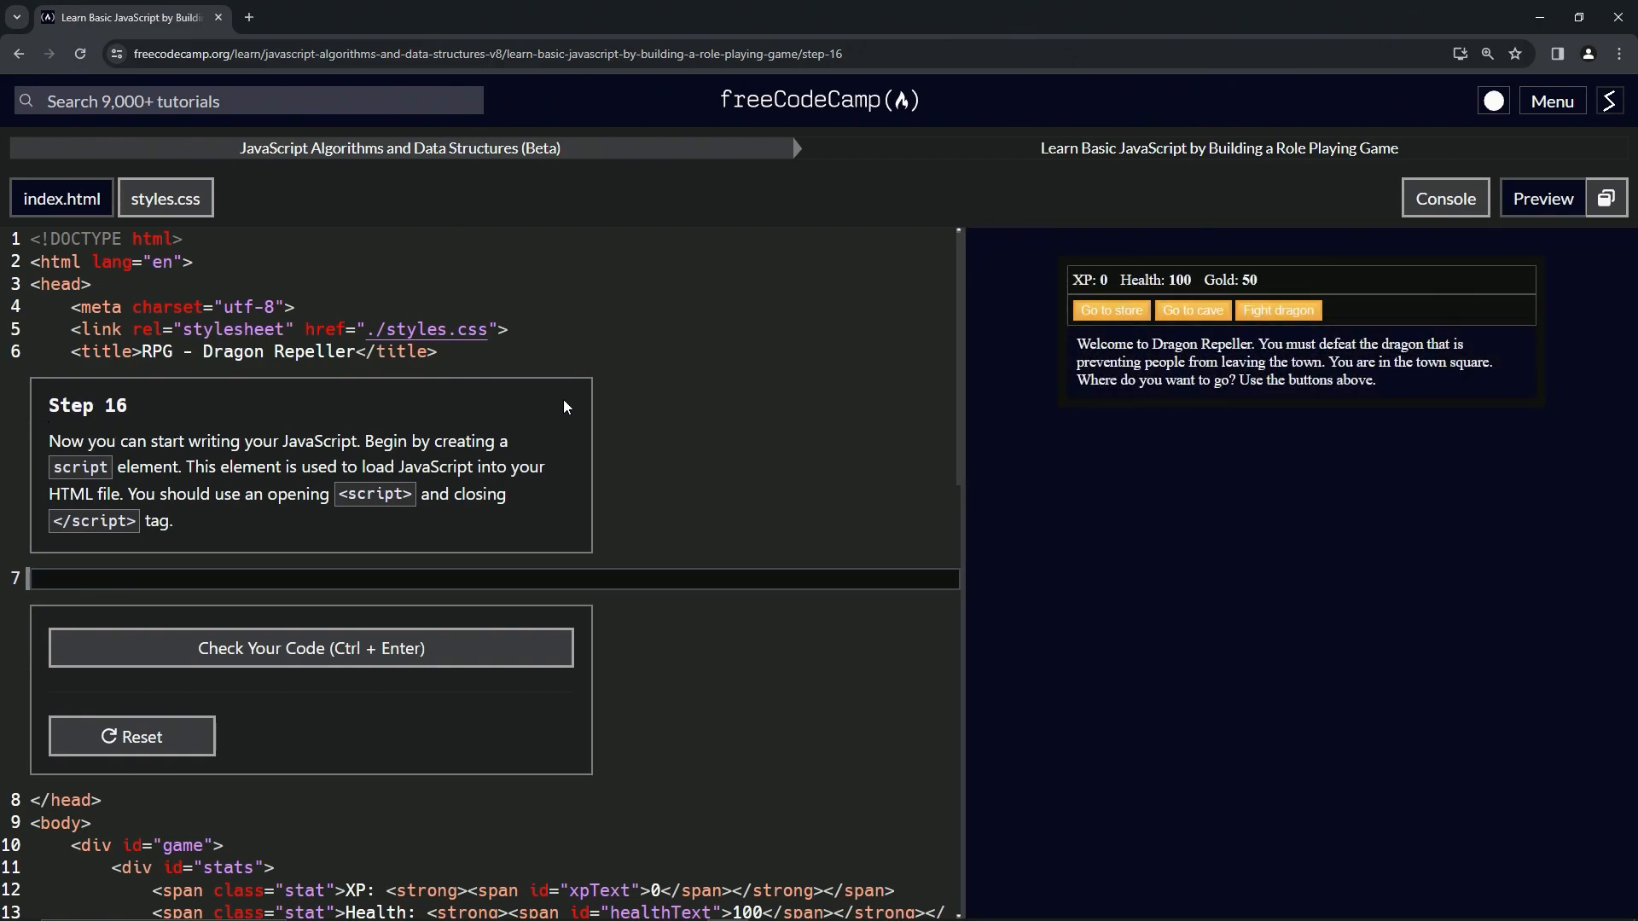